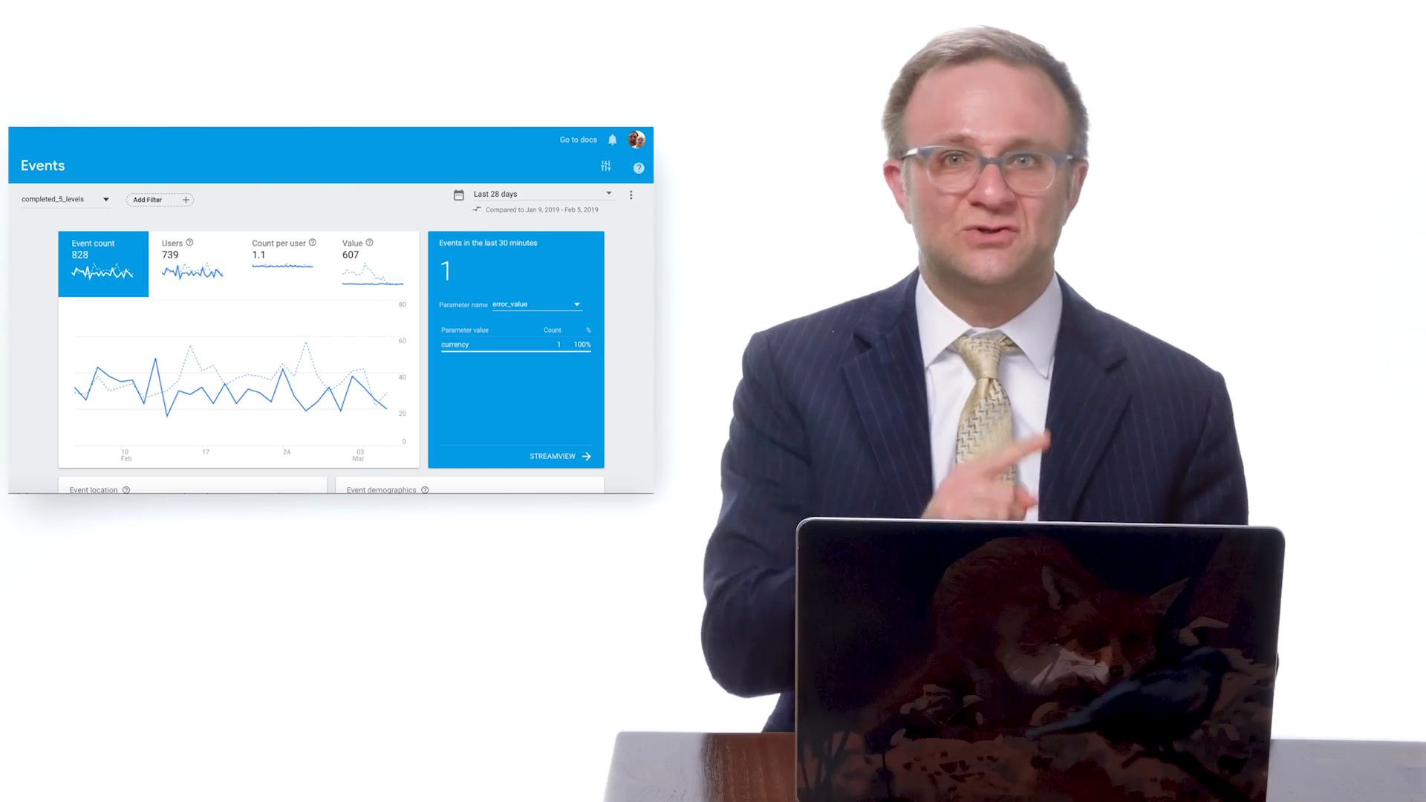
Step: Select ViewController.swift in the AnalyticsExample project navigator
{"action": "left_click", "coordinate": [159, 199]}
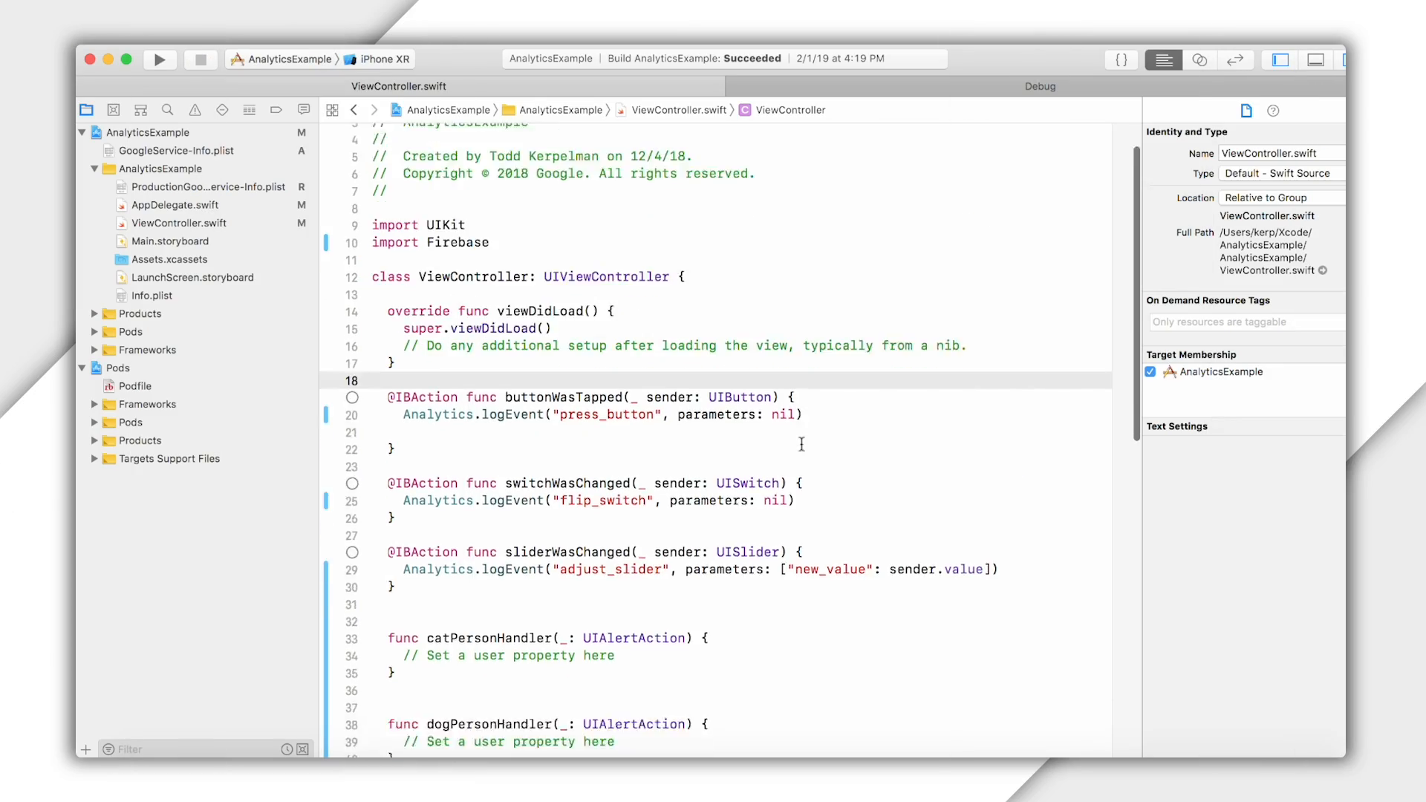
Step: Add Analytics.setUserProperty calls setting dog_or_cat to cat_person and dog_person in the handlers
{"action": "scroll", "scroll_direction": "down", "scroll_amount": 3}
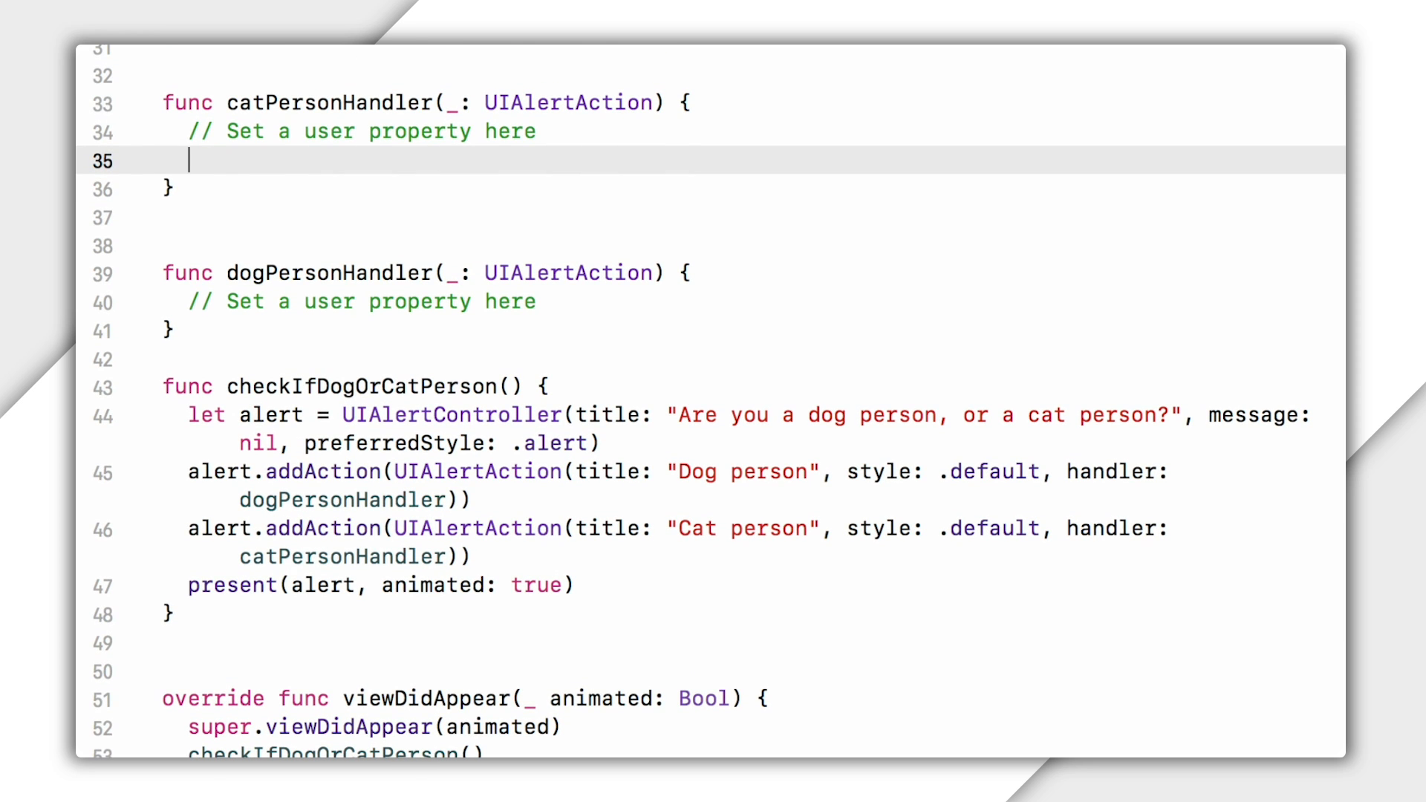
{"action": "type", "text": "Ana"}
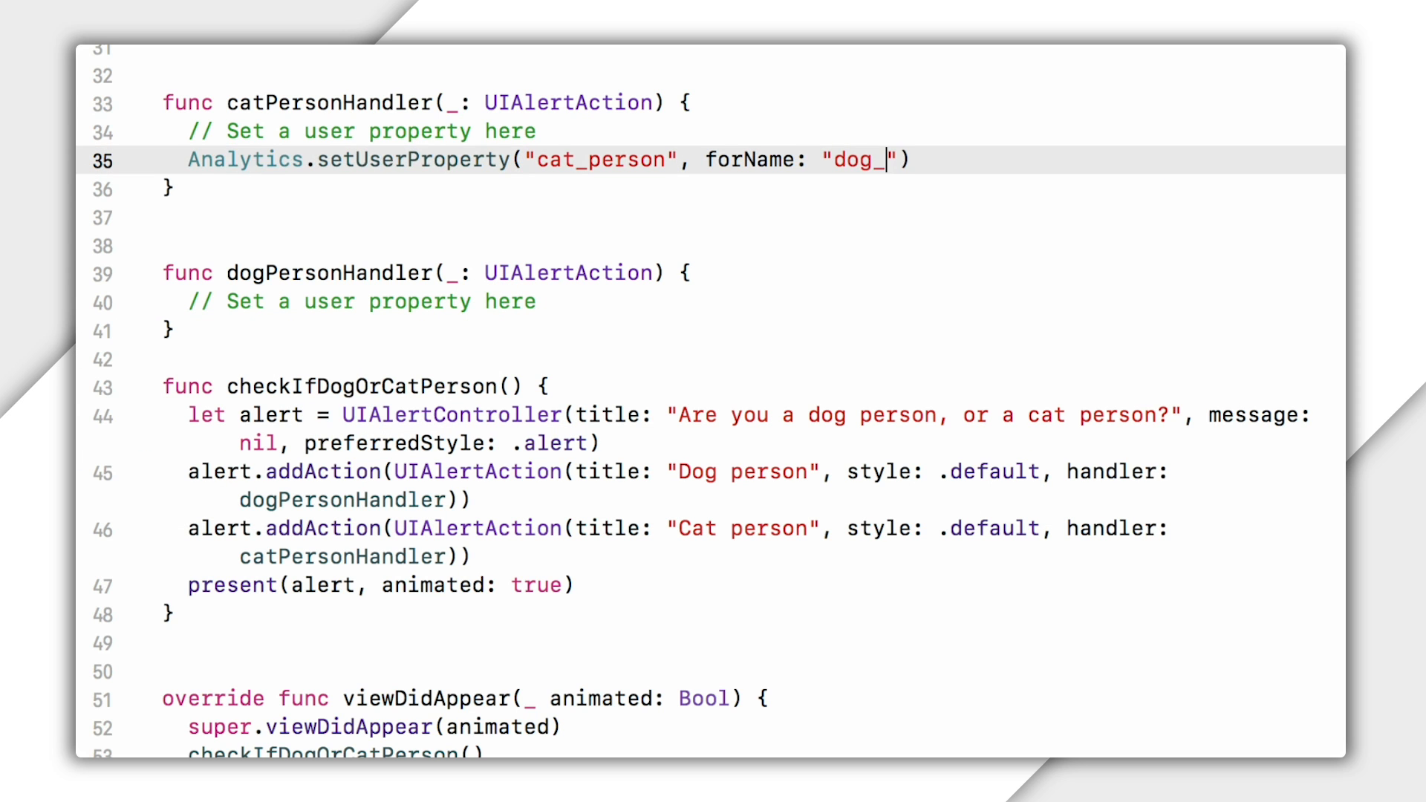
{"action": "type", "text": "or_cat"}
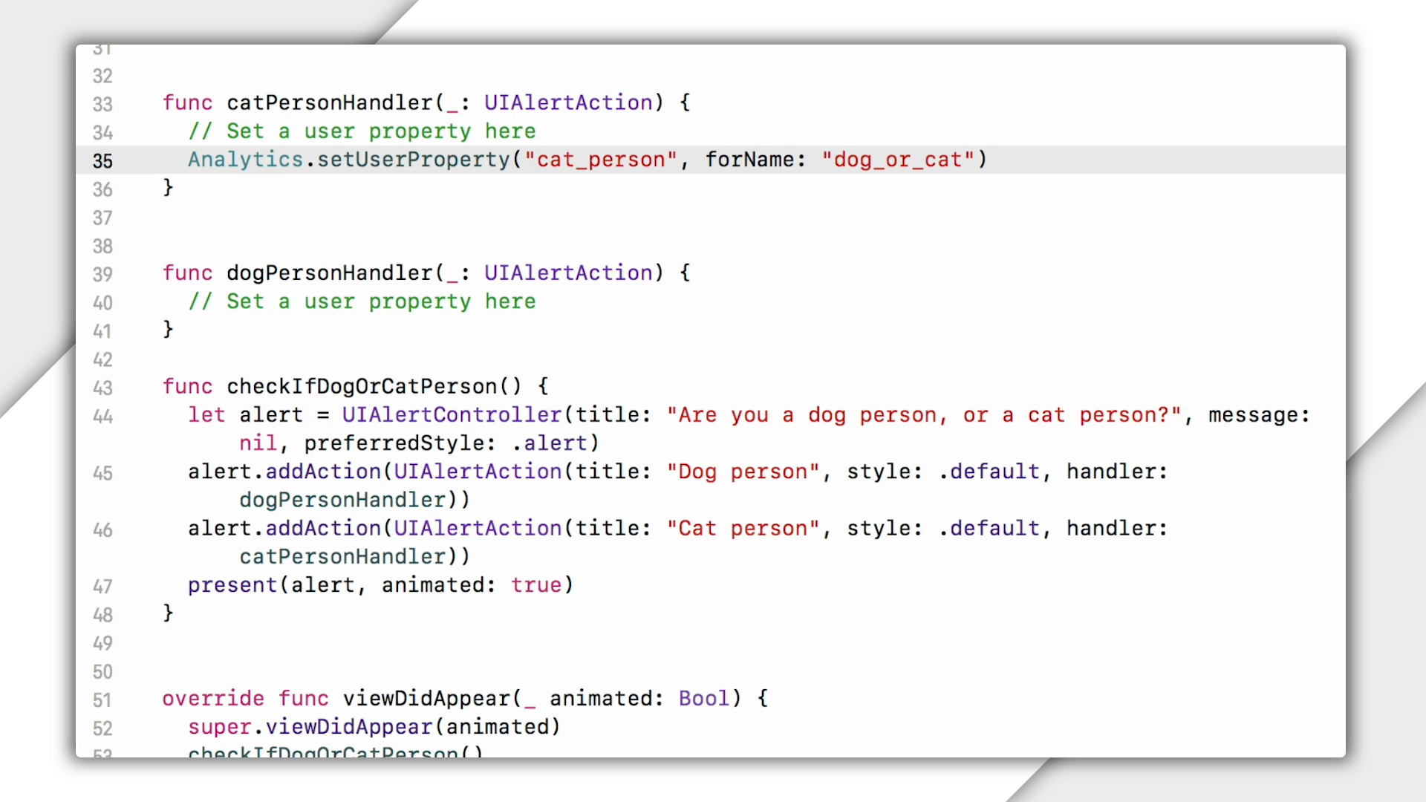
{"action": "type", "text": "Analytics.setUserProperty(\"dog_person\", forName: \"dog_o"}
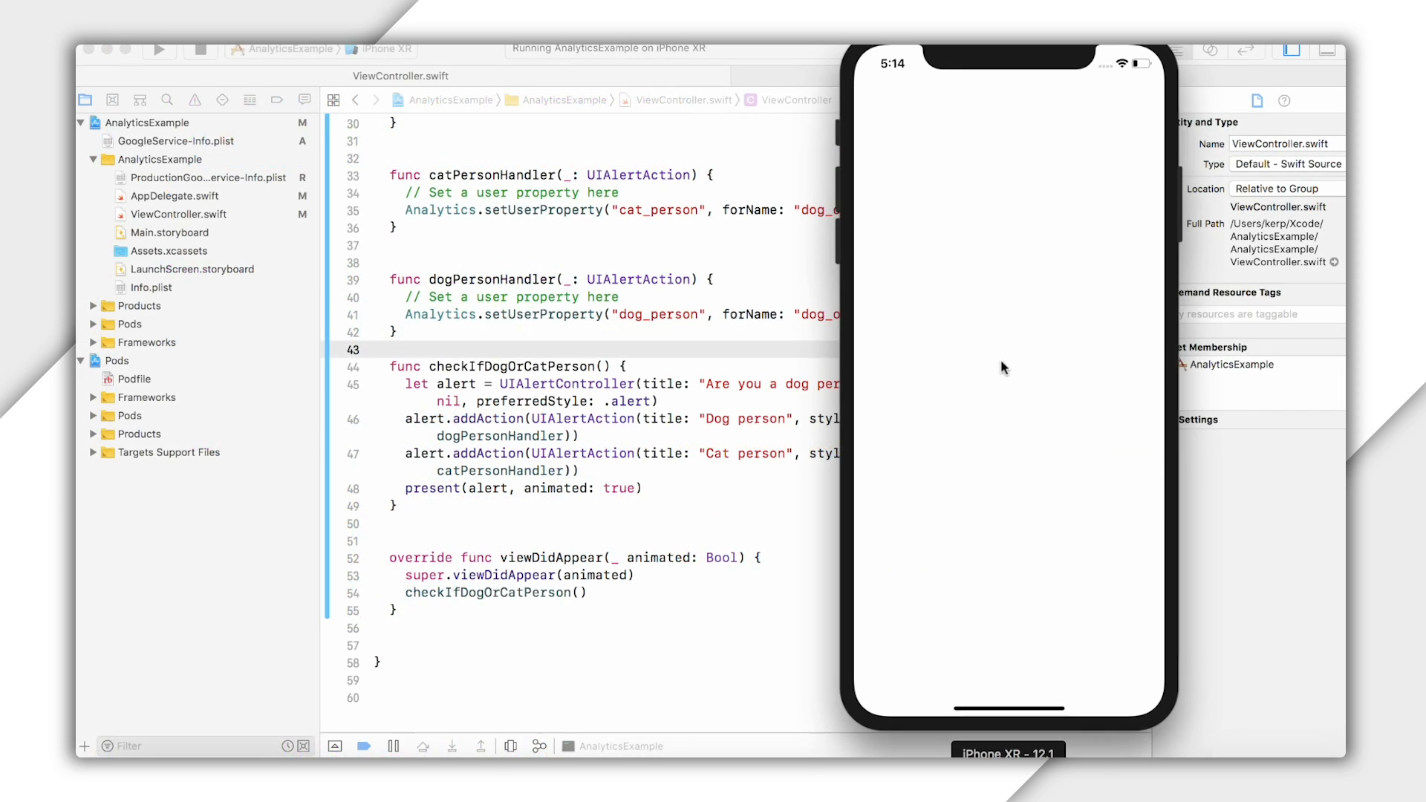
Step: Answer Cat person in the simulator so dog_or_cat logs as cat_person, then switch to the Firebase console
{"action": "left_click", "coordinate": [159, 50]}
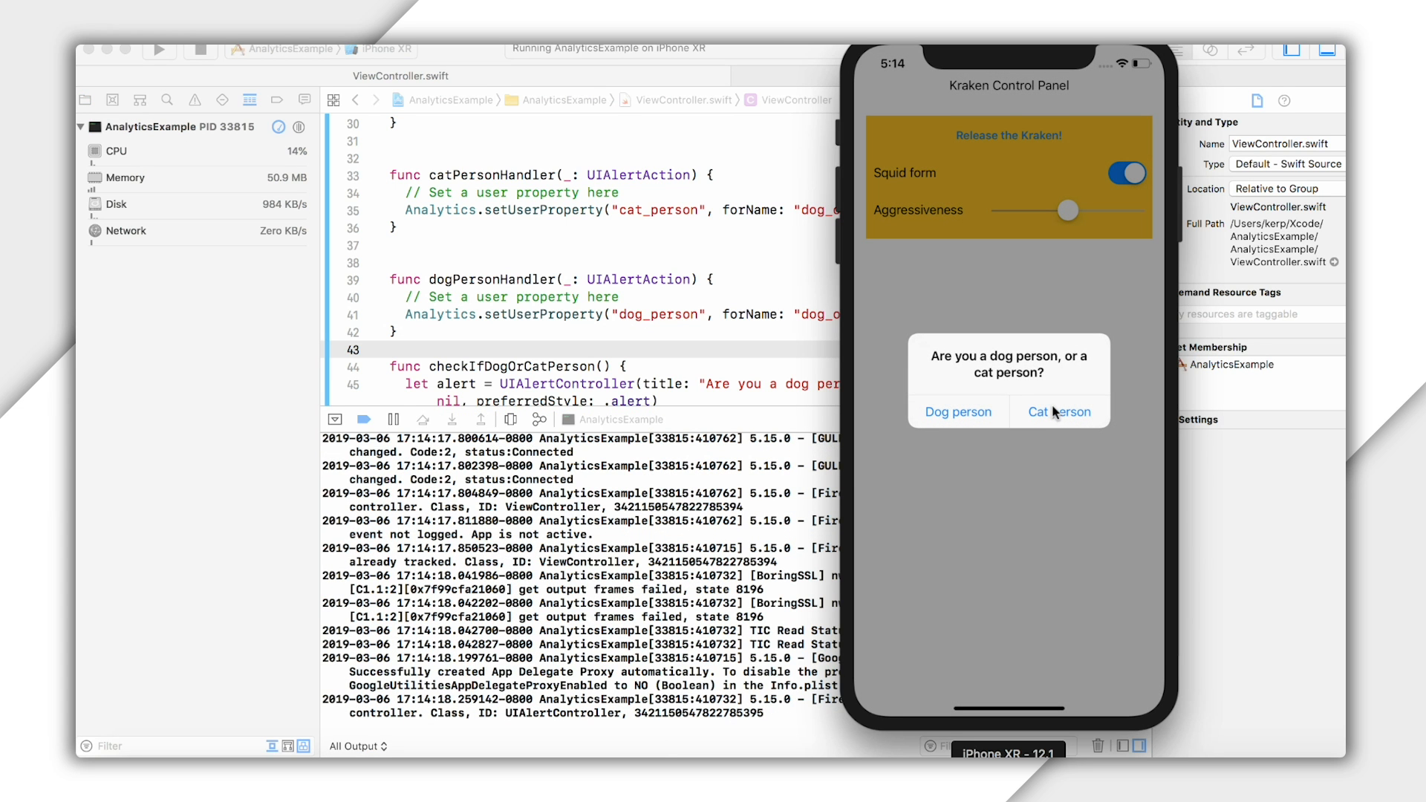
{"action": "left_click", "coordinate": [1059, 412]}
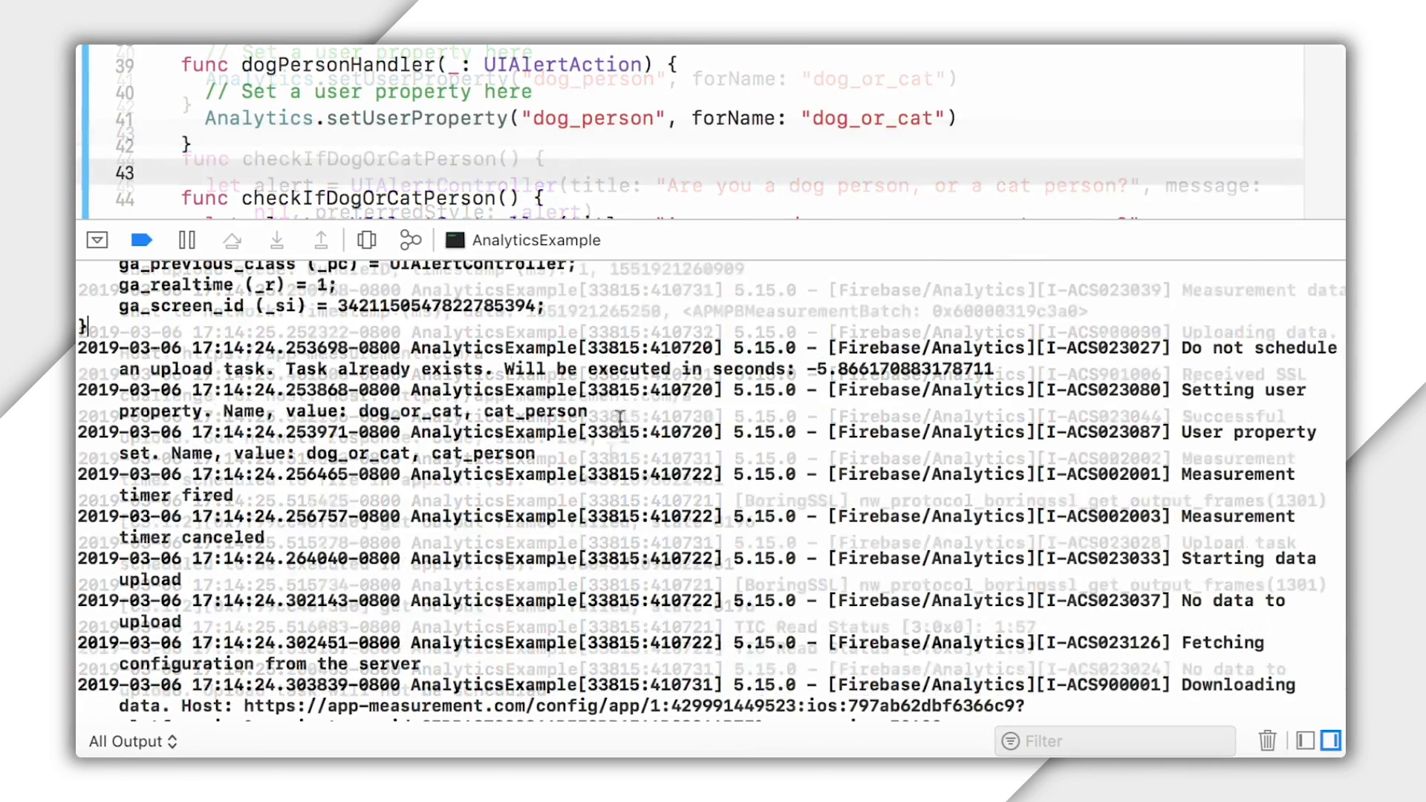
{"action": "left_click", "coordinate": [637, 399]}
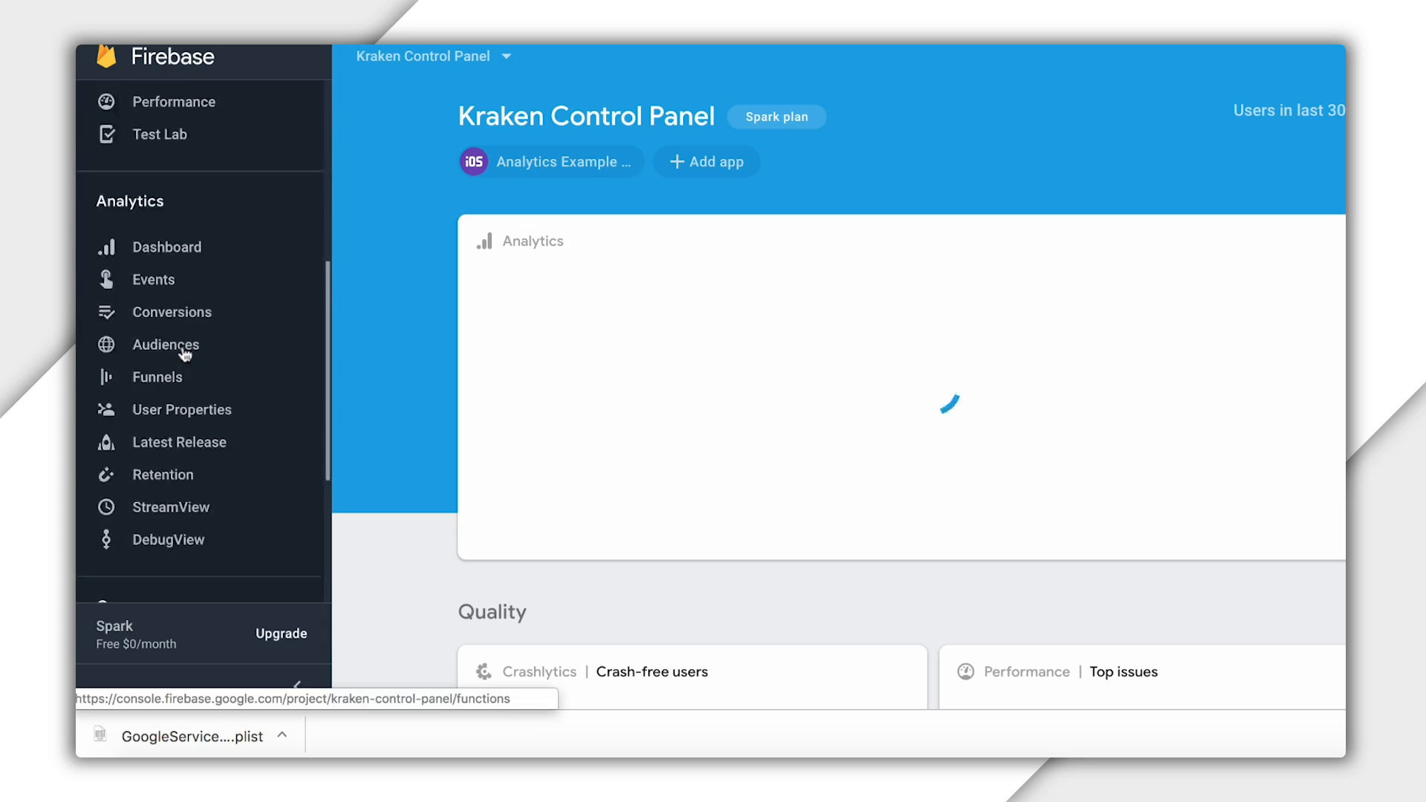
Step: In DebugView, confirm dog_or_cat shows cat_person and inspect a press_button event's parameters
{"action": "left_click", "coordinate": [168, 537]}
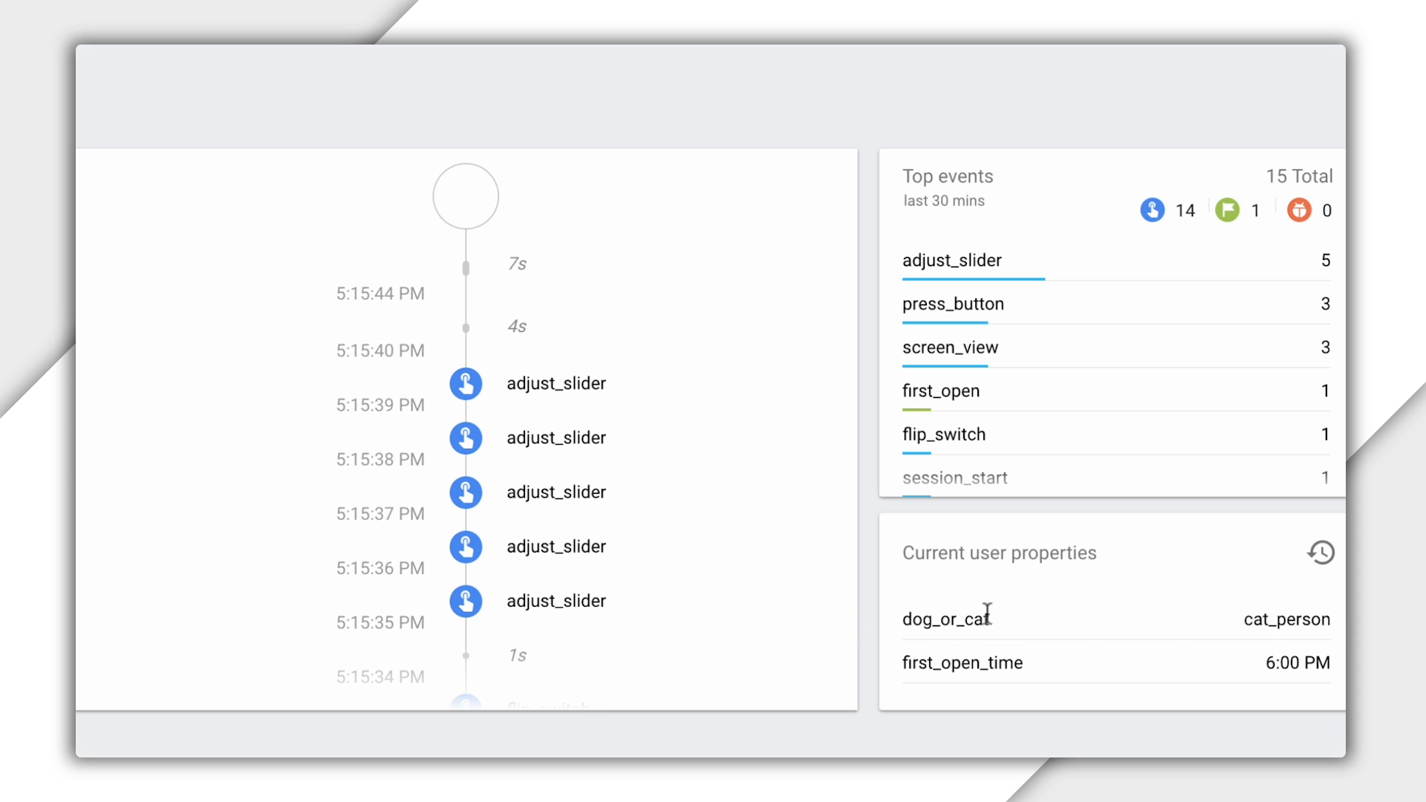
{"action": "scroll", "scroll_direction": "down", "scroll_amount": 3}
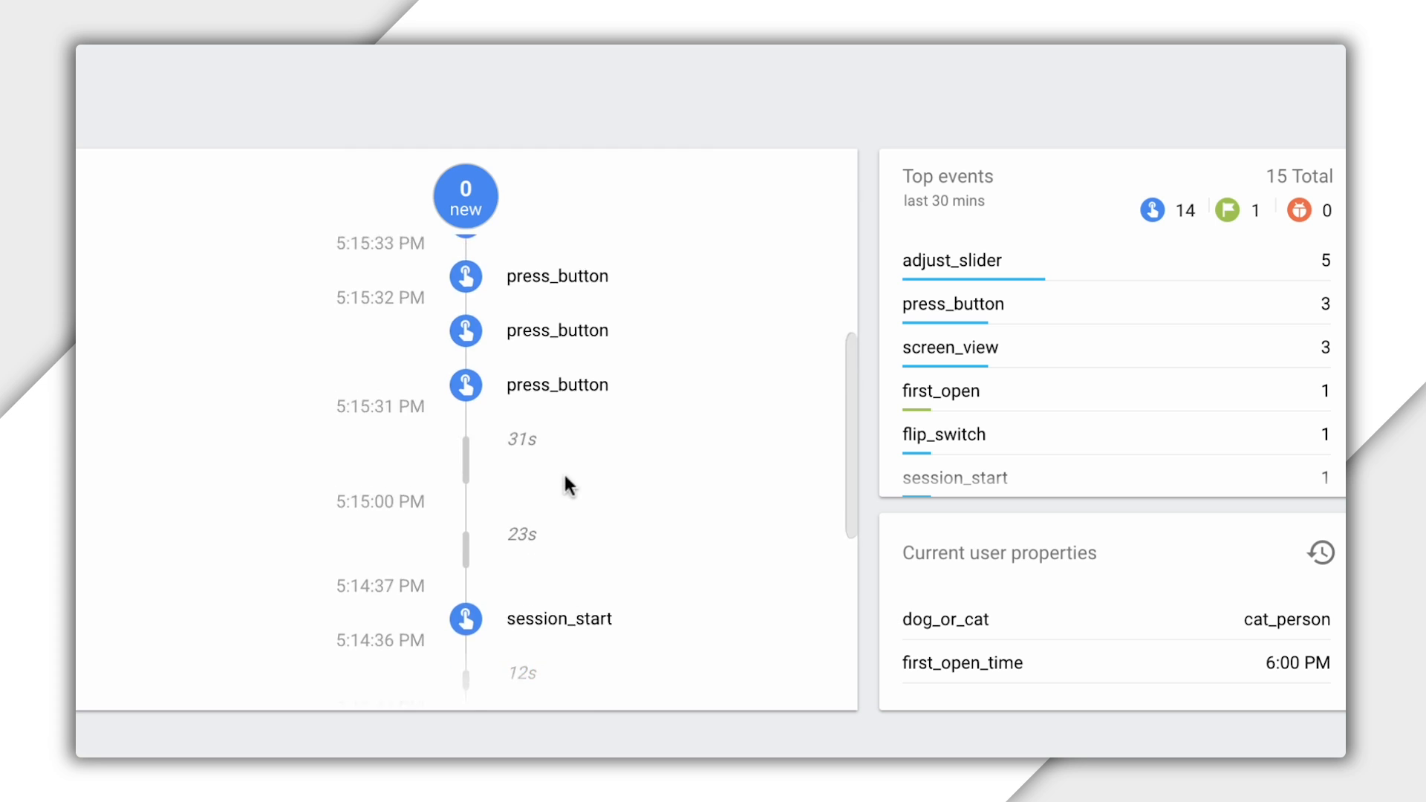
{"action": "left_click", "coordinate": [555, 277]}
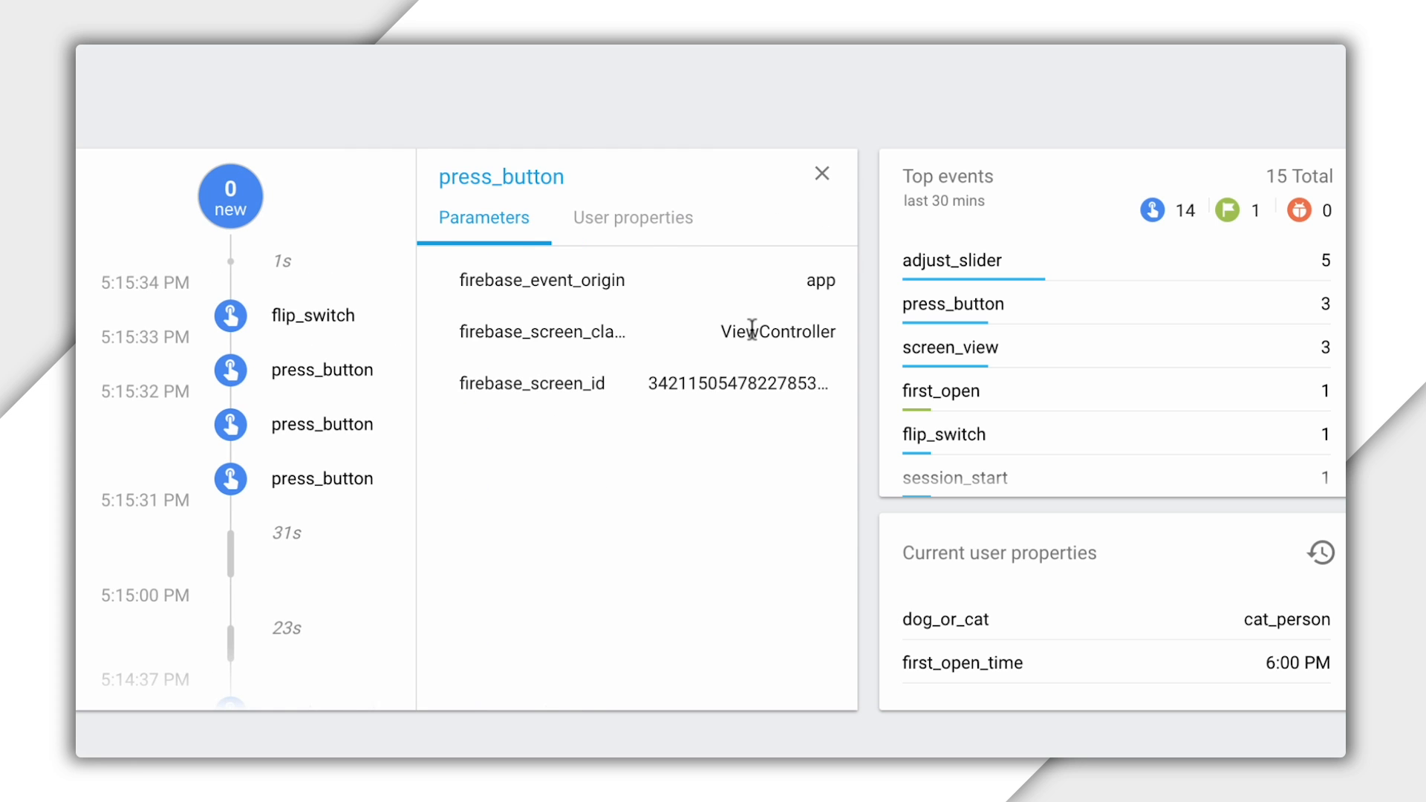
{"action": "left_click", "coordinate": [633, 216]}
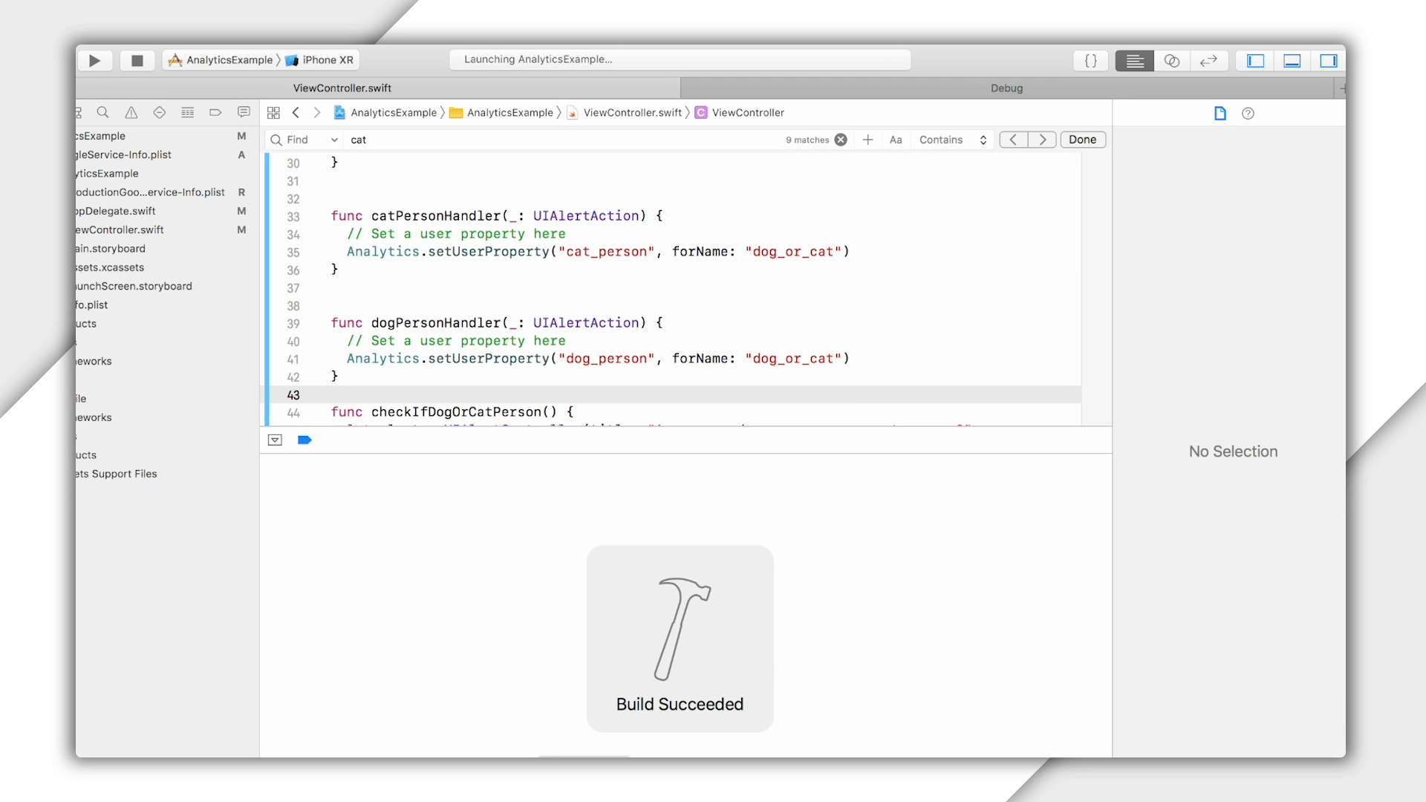
Step: Relaunch the app and answer Dog person so dog_or_cat becomes dog_person
{"action": "left_click", "coordinate": [95, 60]}
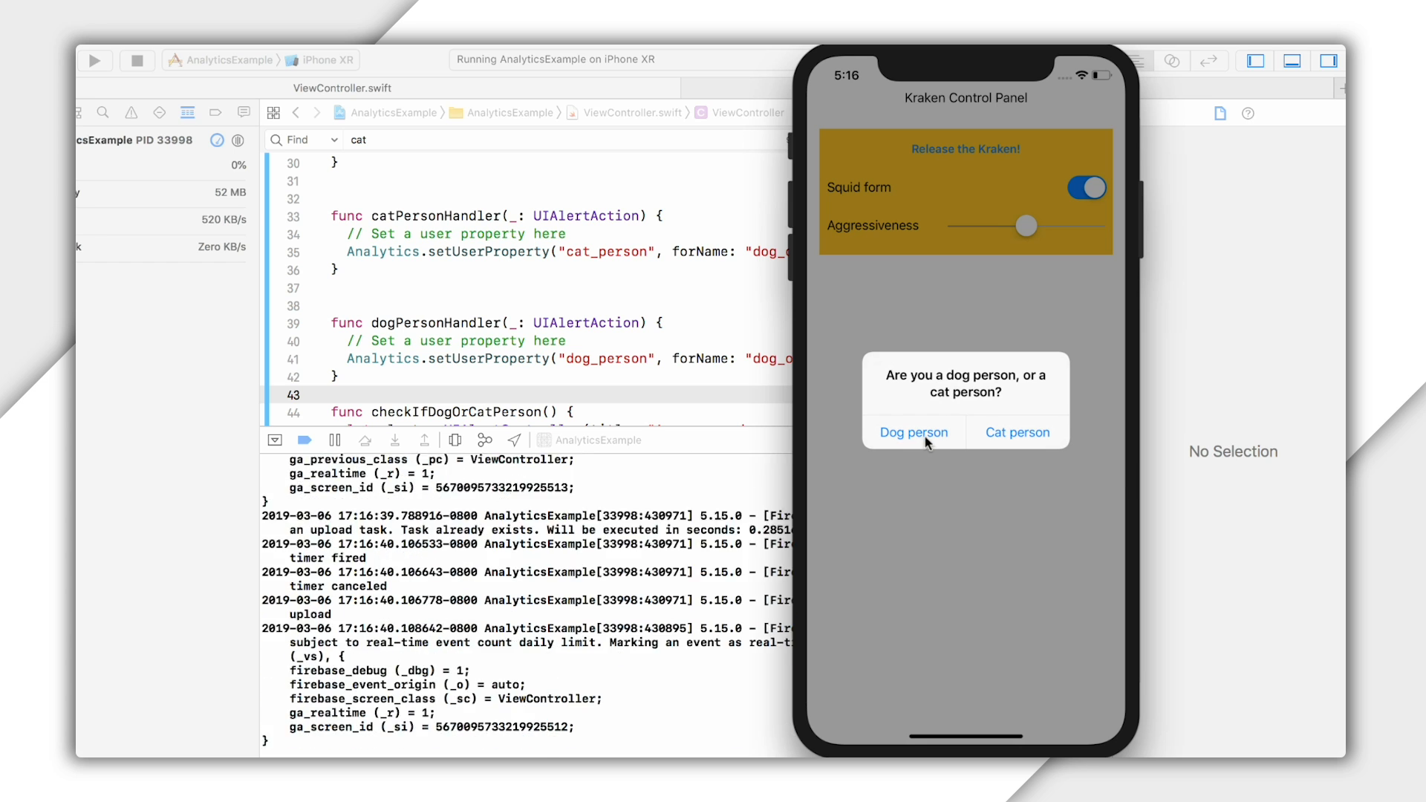
{"action": "left_click", "coordinate": [914, 432]}
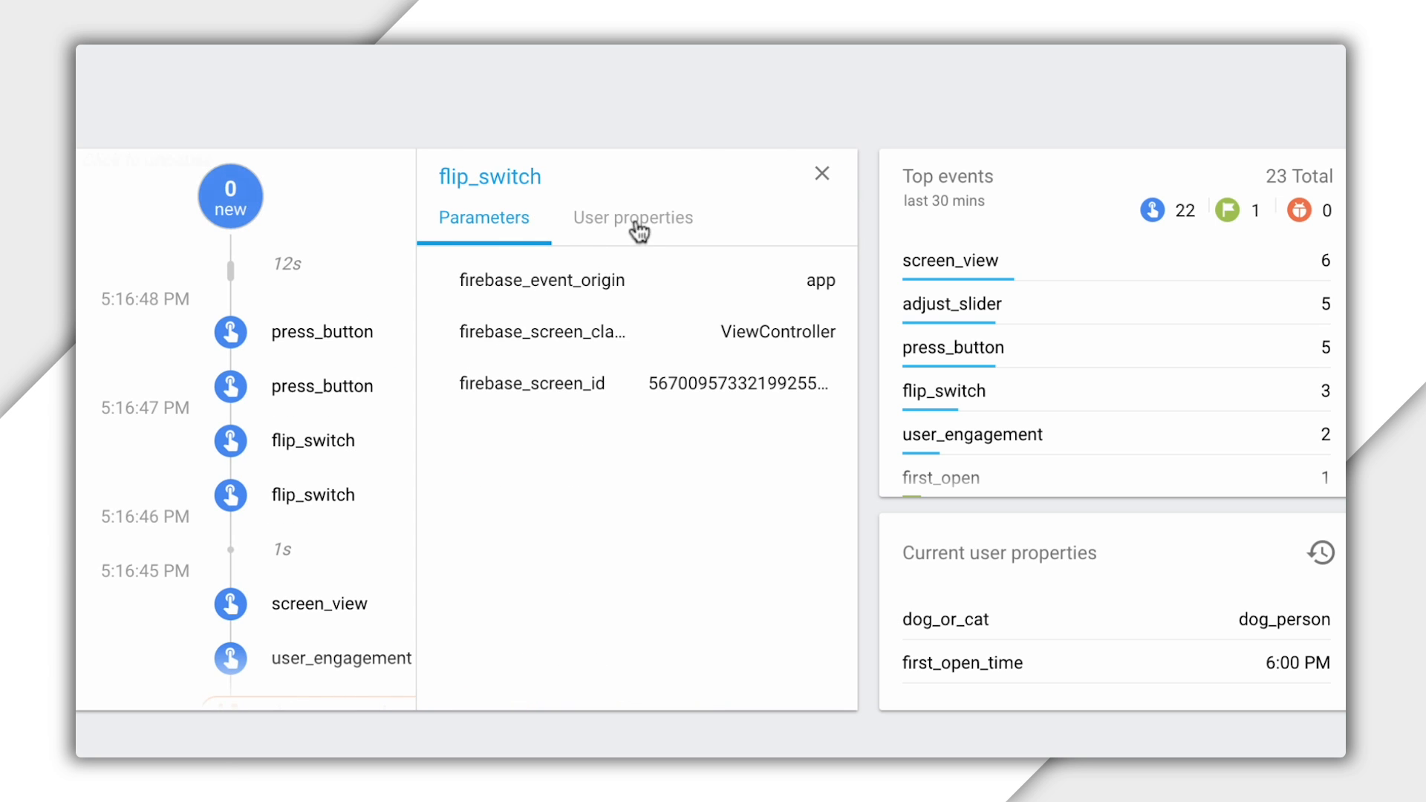
Step: View the flip_switch event's user properties showing dog_person, then go to the User Properties page
{"action": "left_click", "coordinate": [632, 217]}
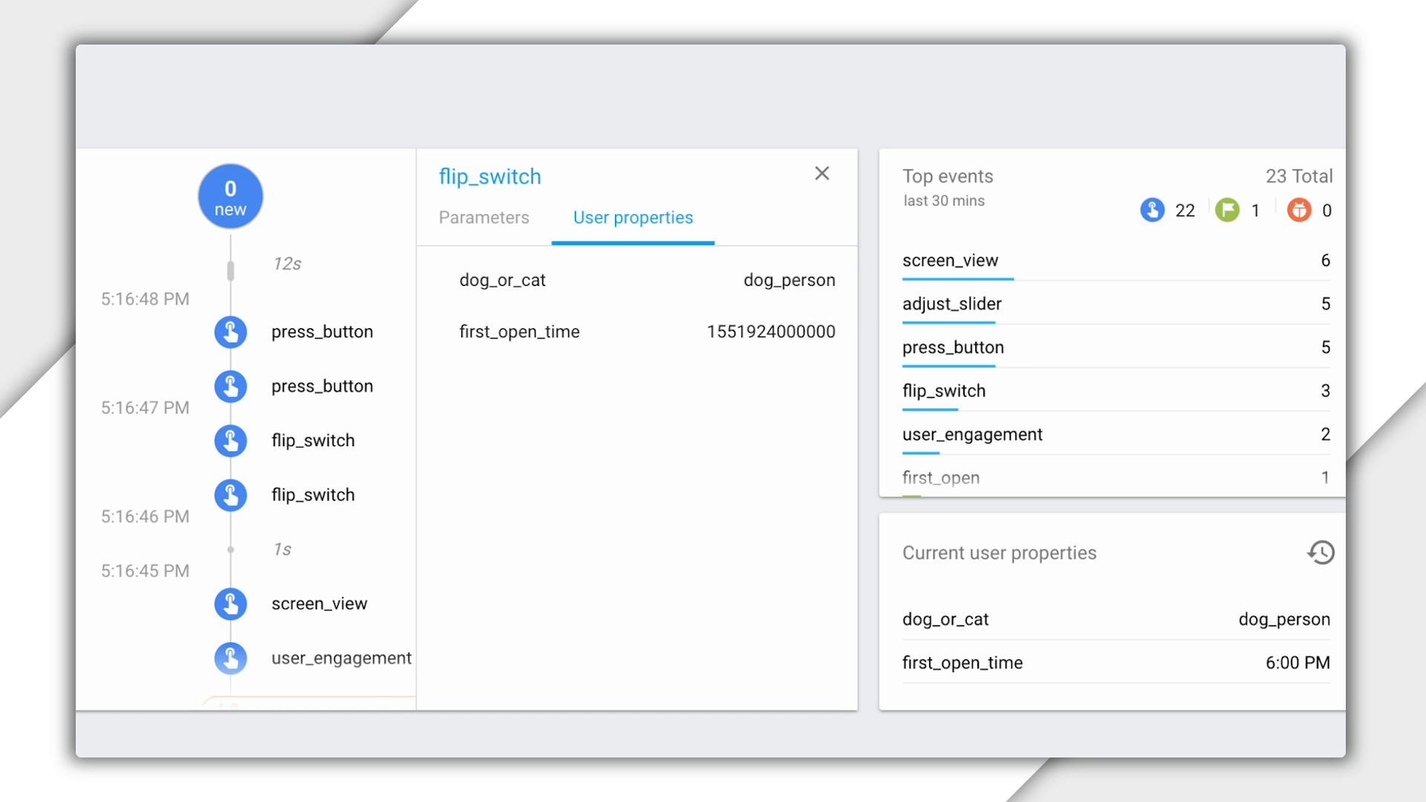
{"action": "left_click", "coordinate": [193, 330]}
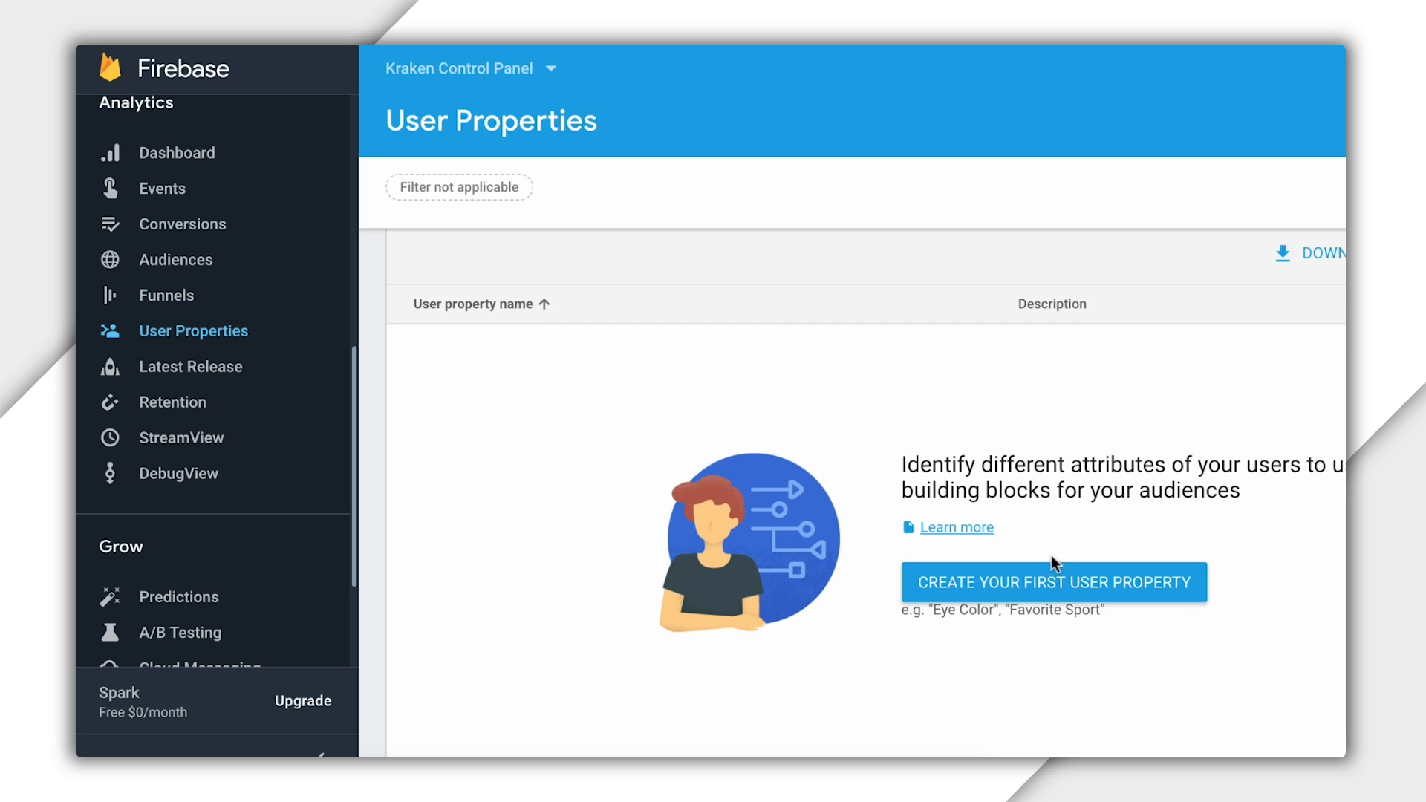
Step: Create user property dog_or_cat described 'Is the user a dog person or a cat person?'
{"action": "left_click", "coordinate": [1053, 582]}
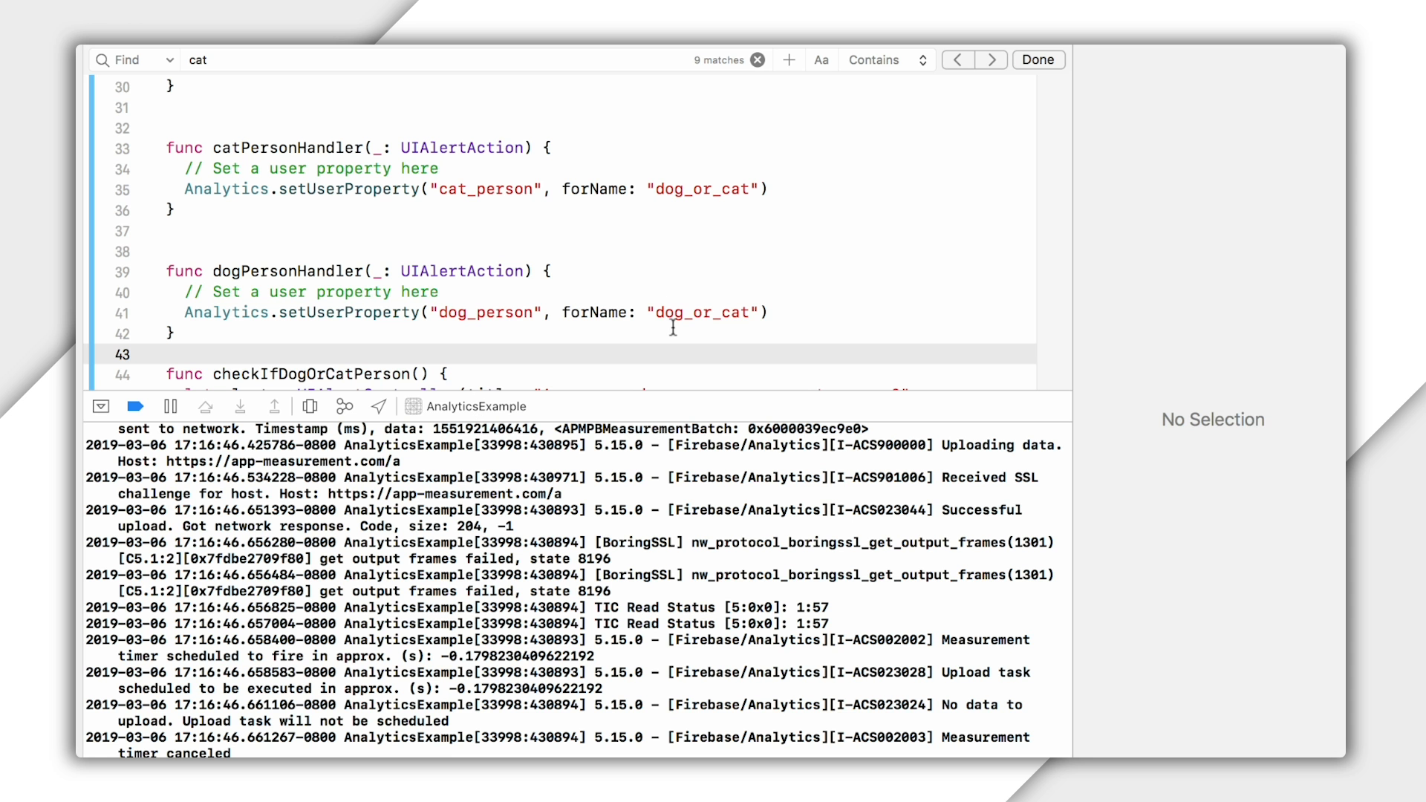
{"action": "double_click", "coordinate": [677, 313]}
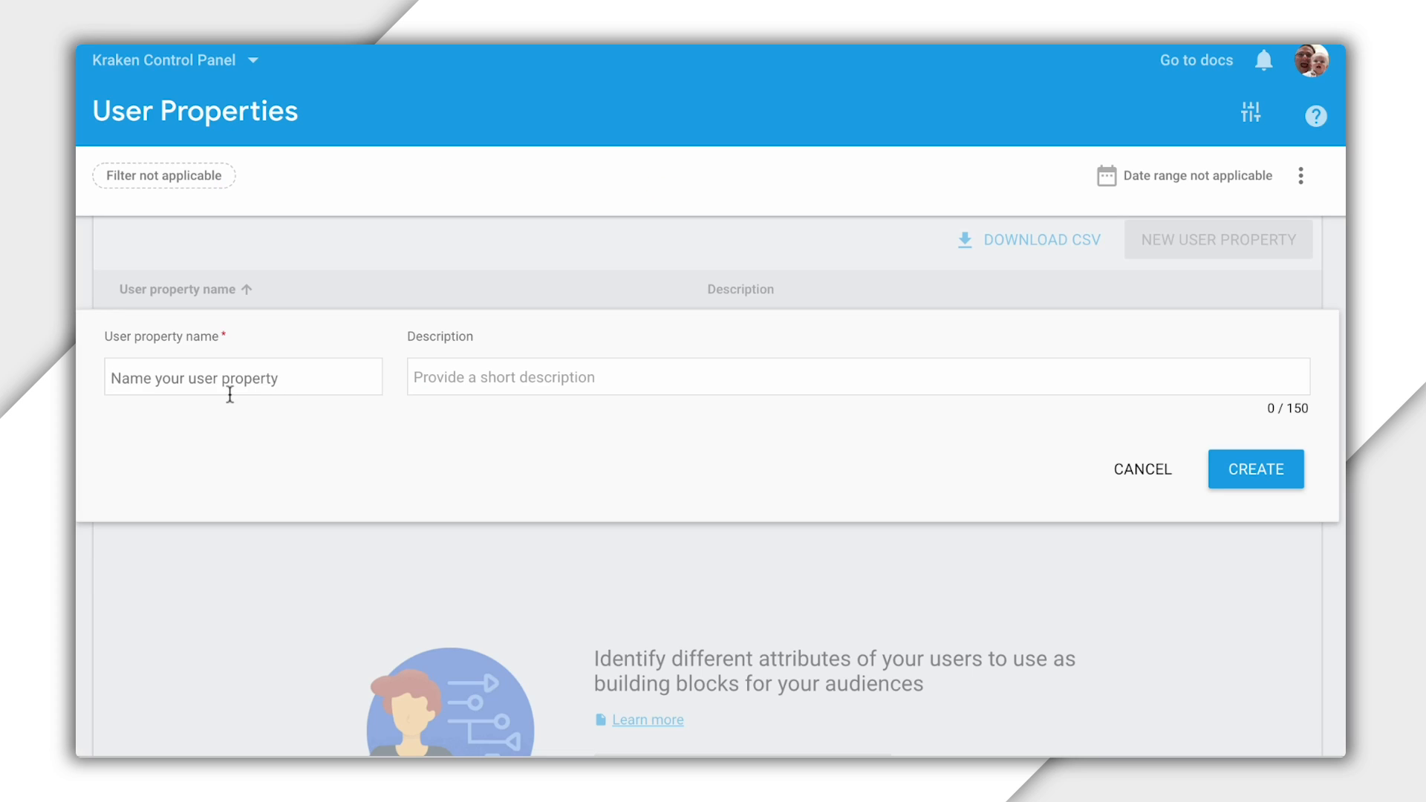
{"action": "type", "text": "Is the user"}
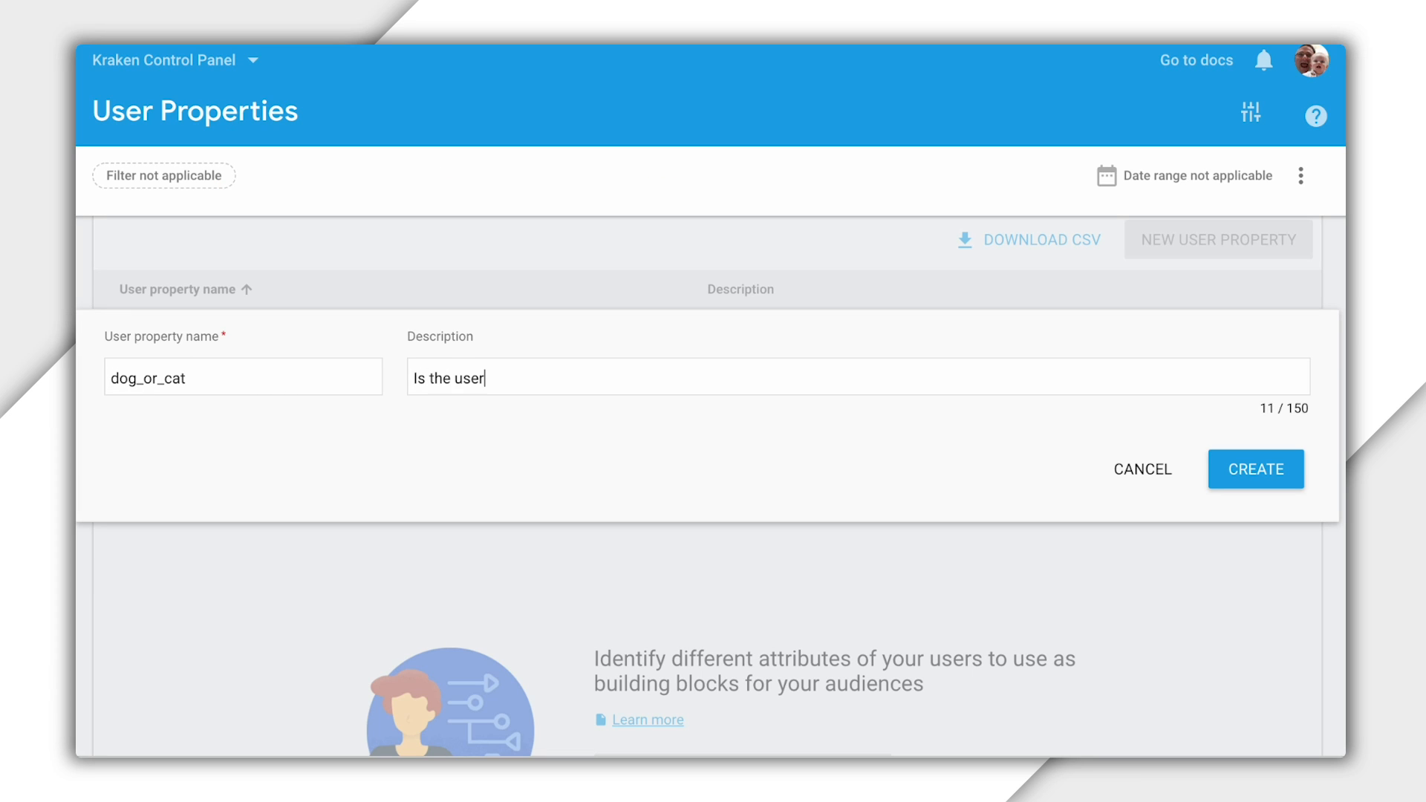
{"action": "type", "text": "a dog person or a cat person"}
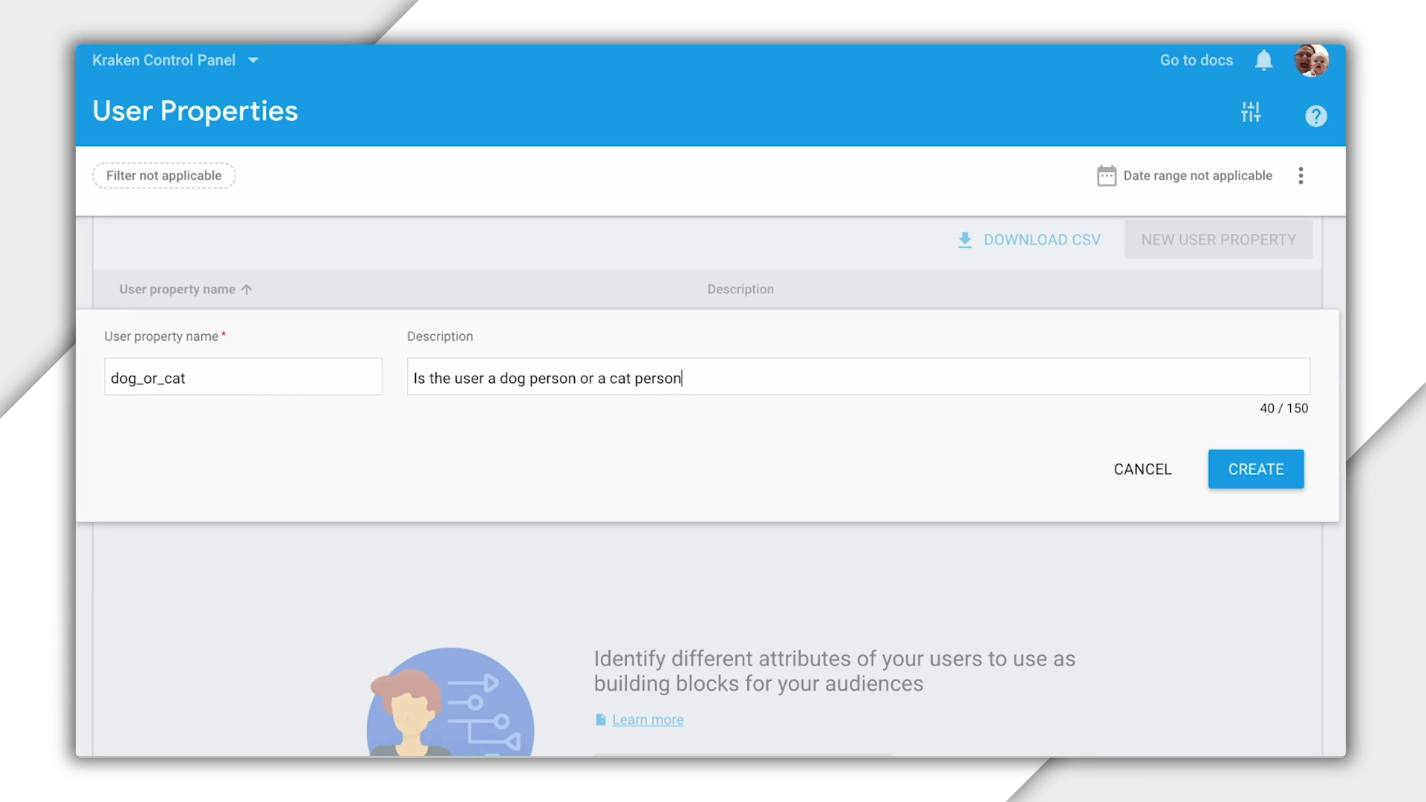
{"action": "type", "text": "?"}
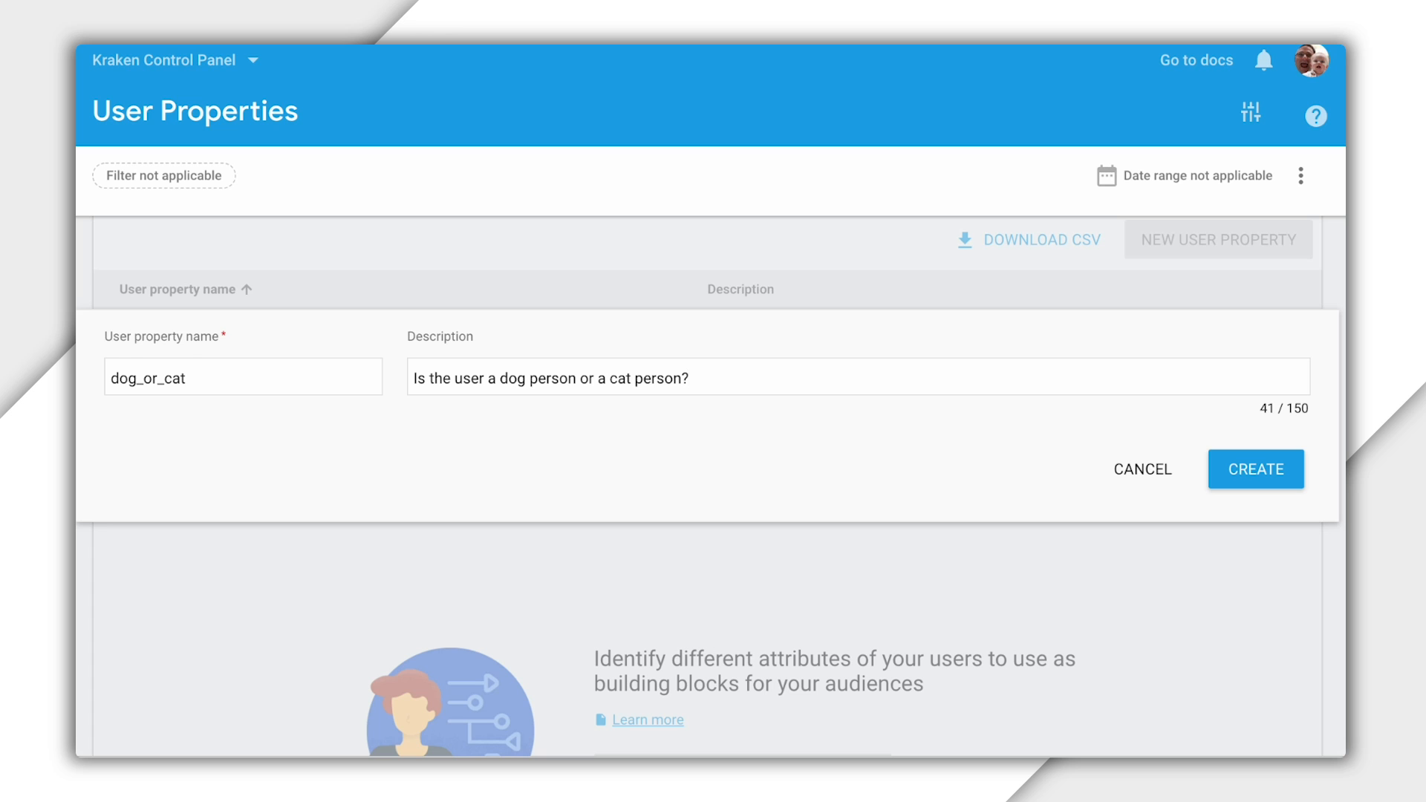
{"action": "mouse_move", "coordinate": [1261, 457]}
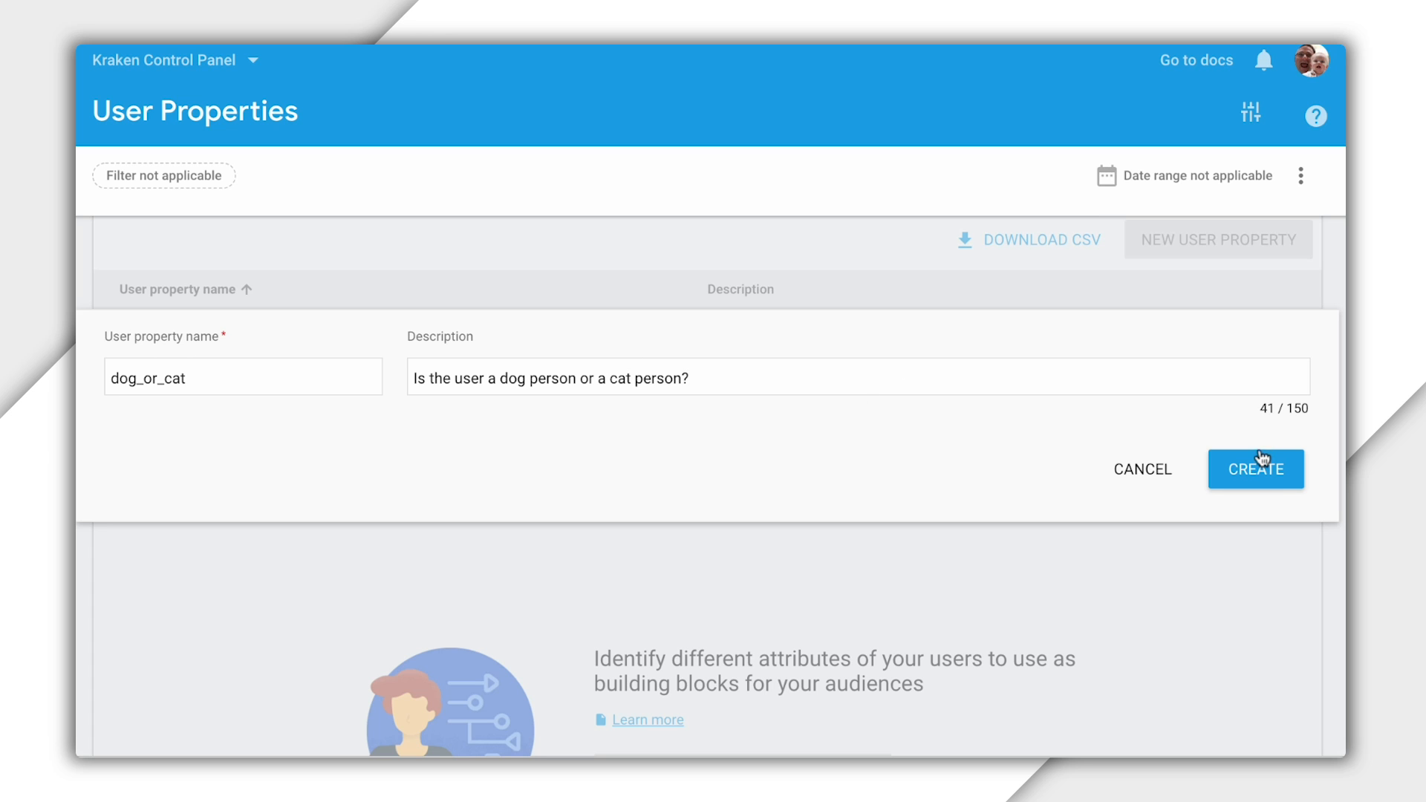
{"action": "left_click", "coordinate": [1255, 469]}
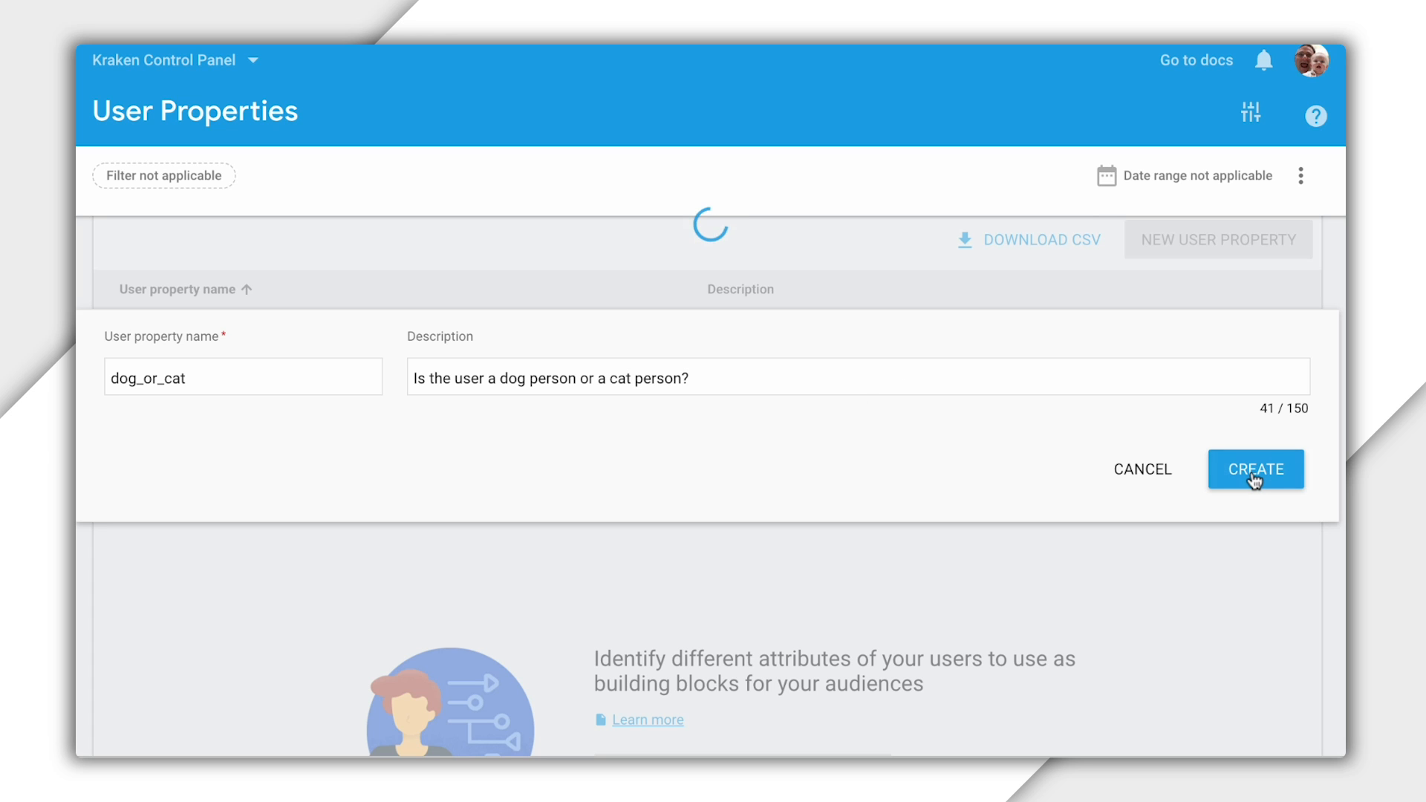
{"action": "left_click", "coordinate": [1255, 470]}
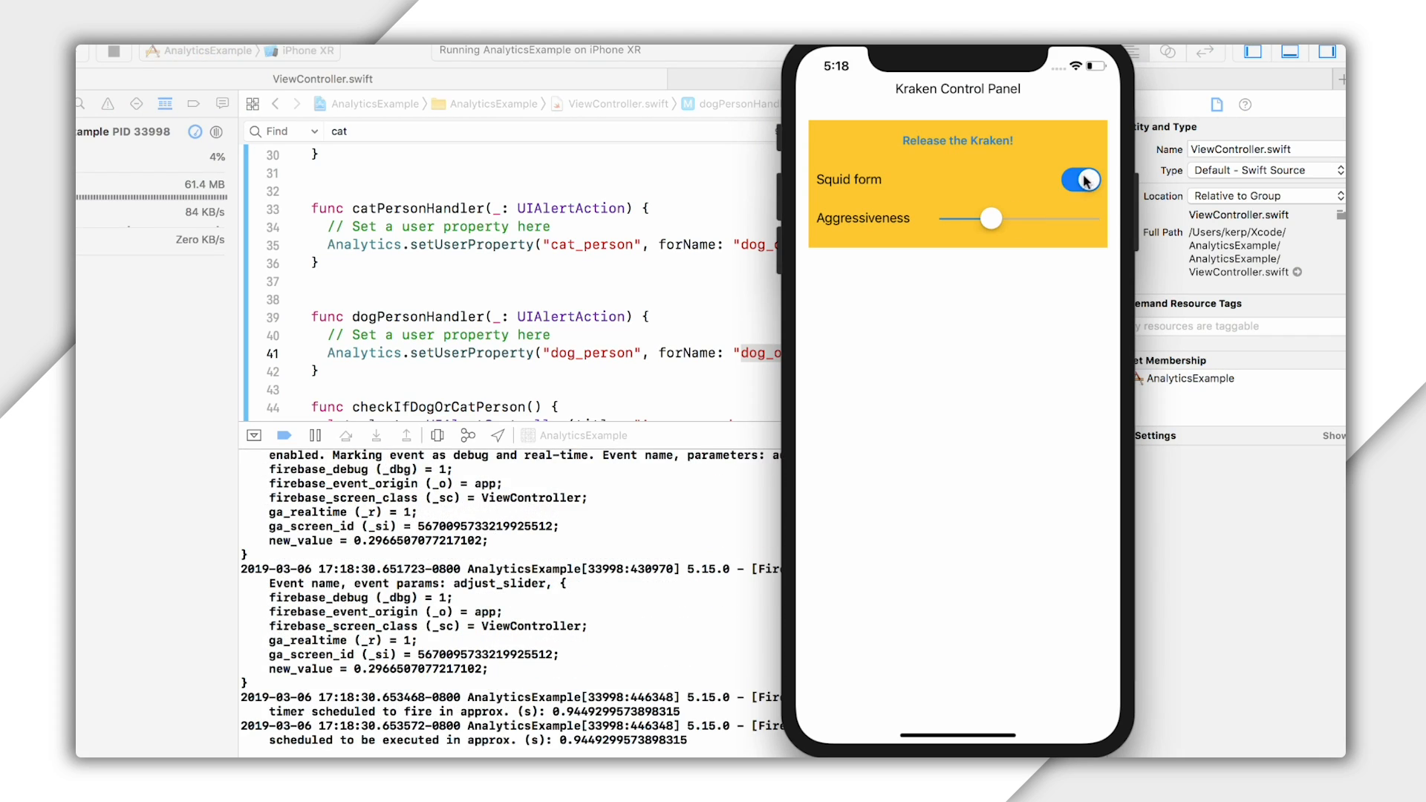
{"action": "left_click", "coordinate": [1082, 179]}
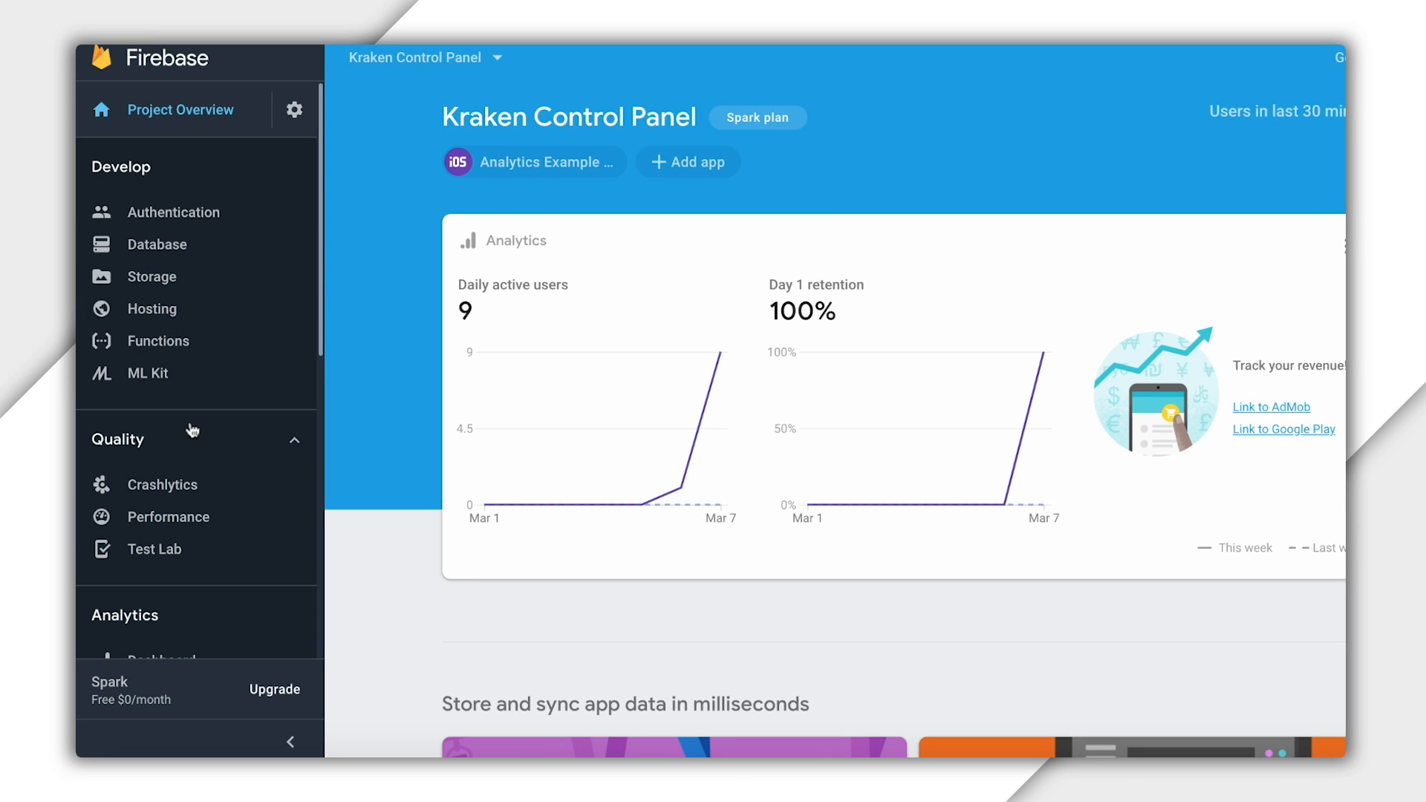
{"action": "mouse_move", "coordinate": [212, 404]}
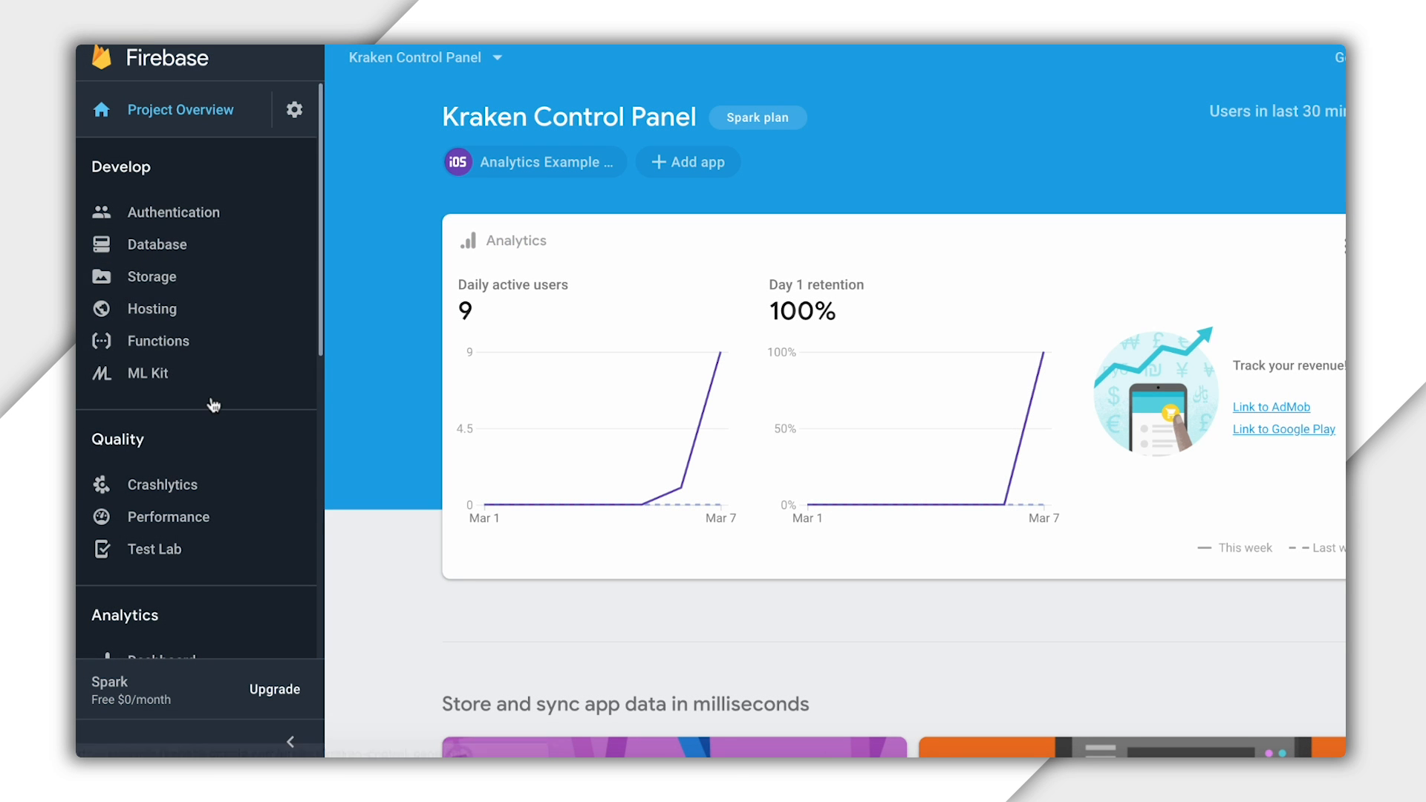
Step: From Analytics > Events, open the adjust_slider event report
{"action": "left_click", "coordinate": [147, 258]}
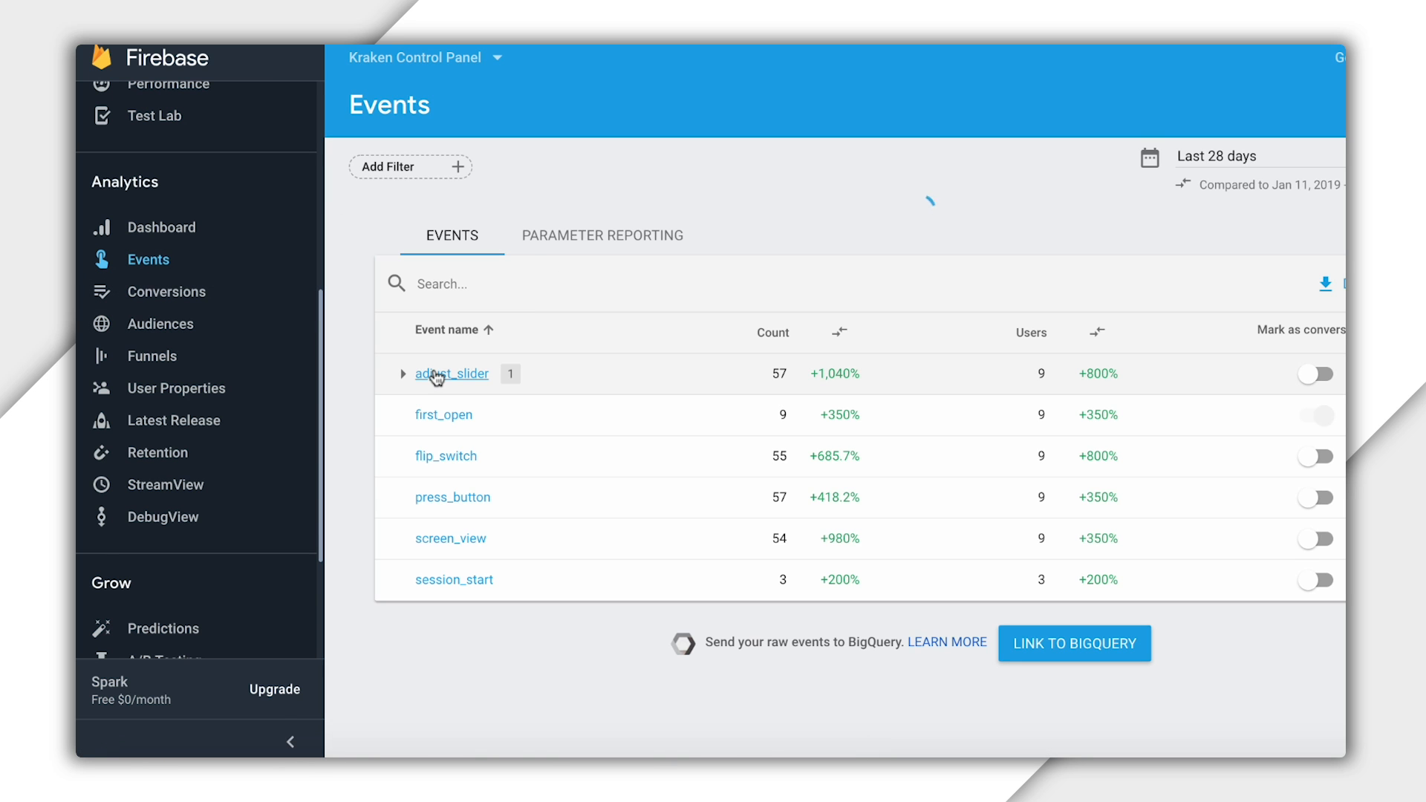
{"action": "left_click", "coordinate": [452, 373]}
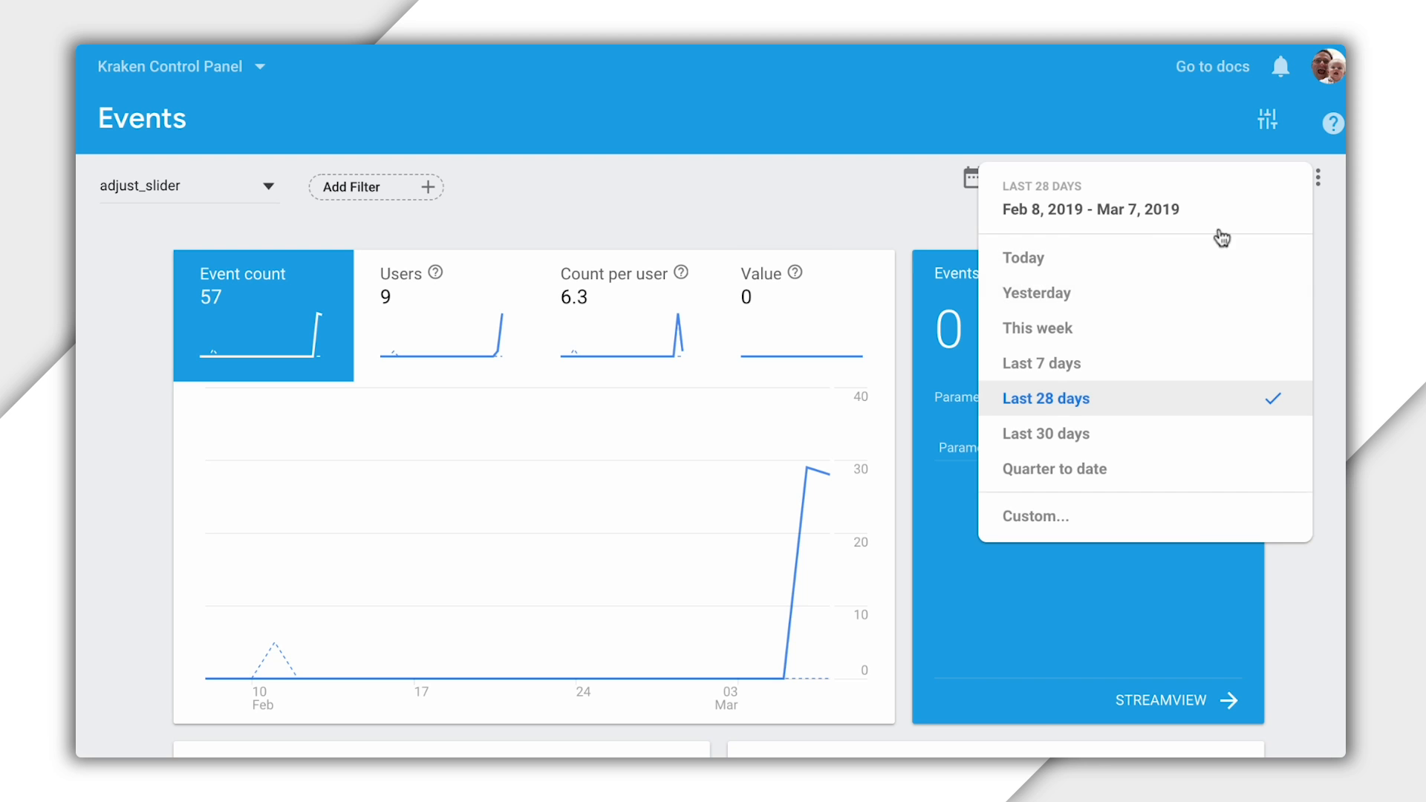
Step: Limit the report to Yesterday and filter it to dog_or_cat = cat_person users
{"action": "left_click", "coordinate": [1035, 292]}
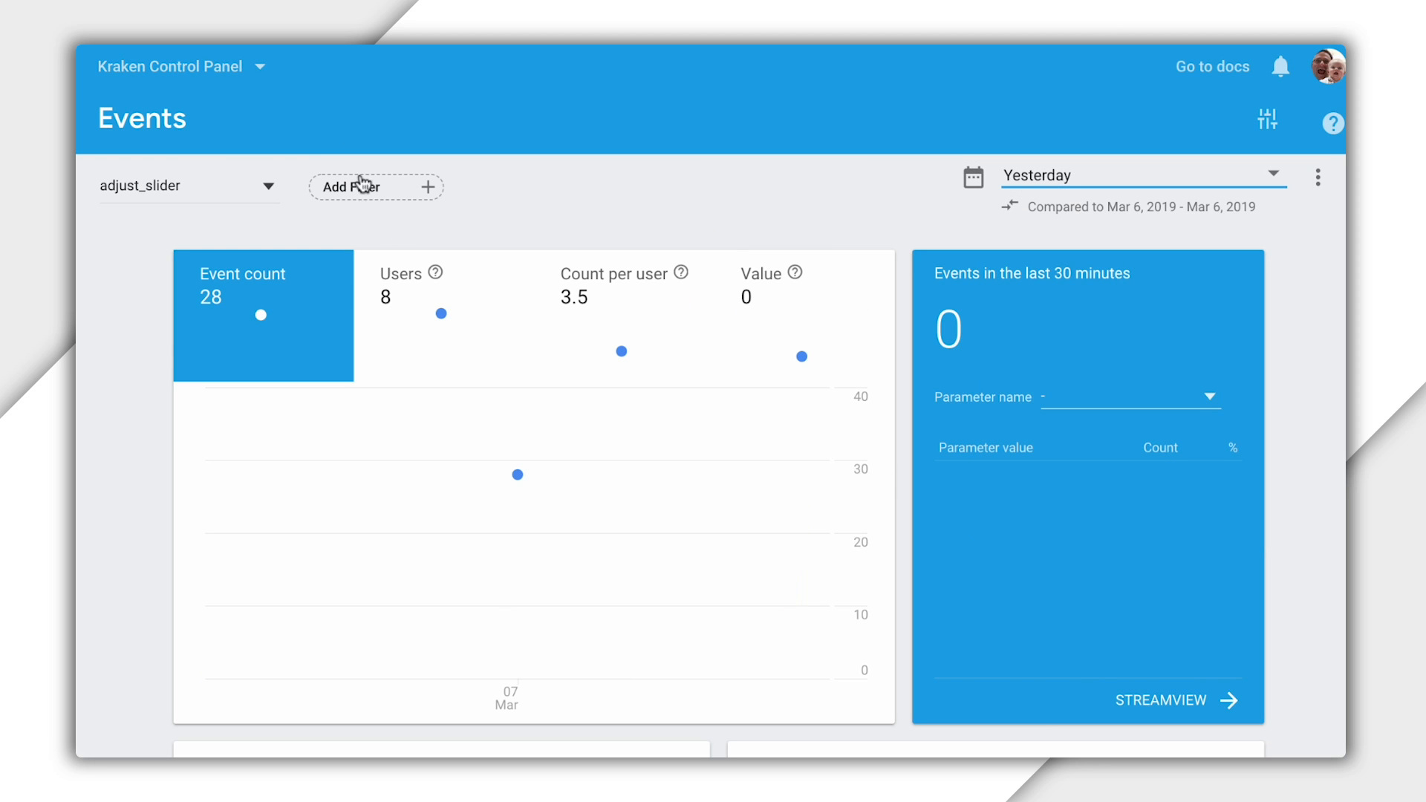
{"action": "left_click", "coordinate": [373, 187]}
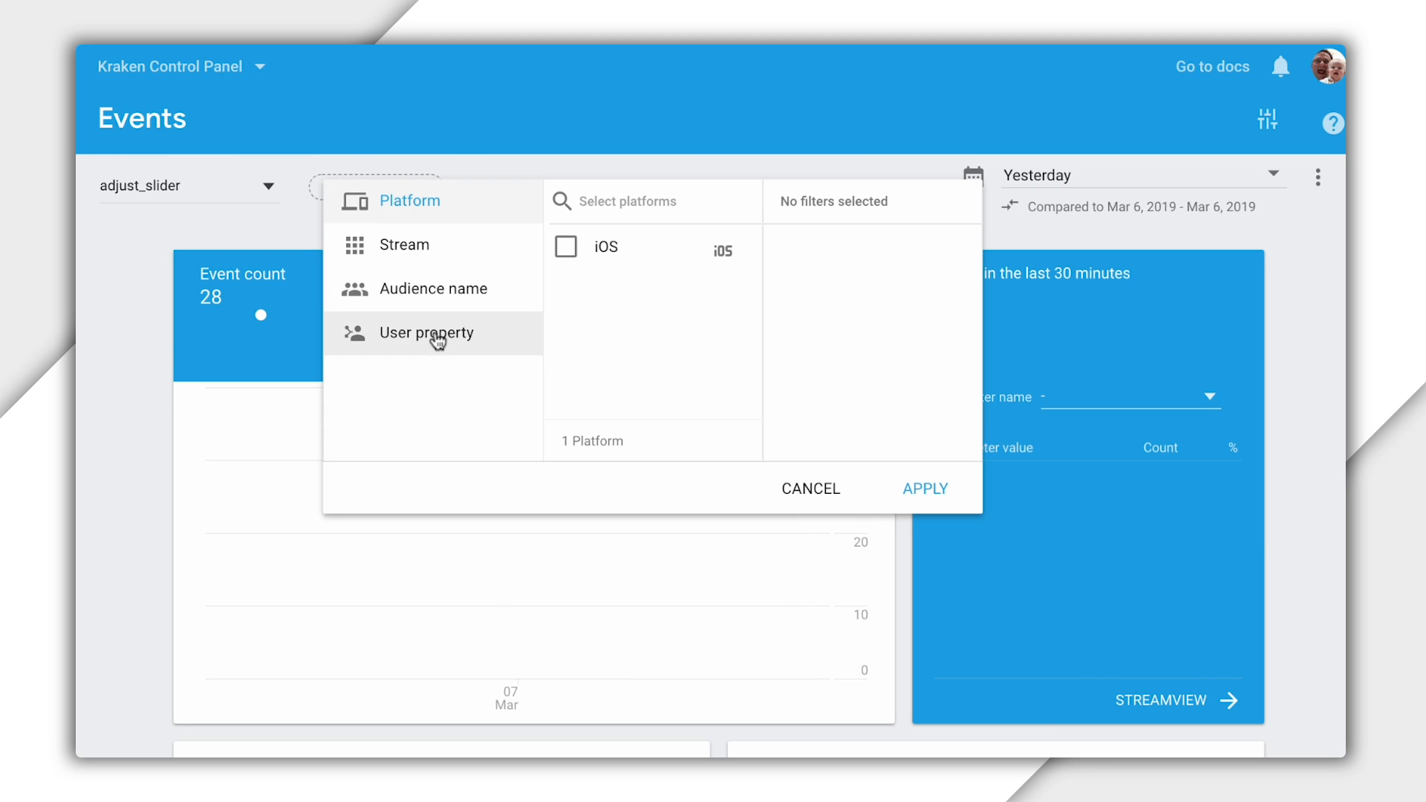
{"action": "left_click", "coordinate": [426, 331]}
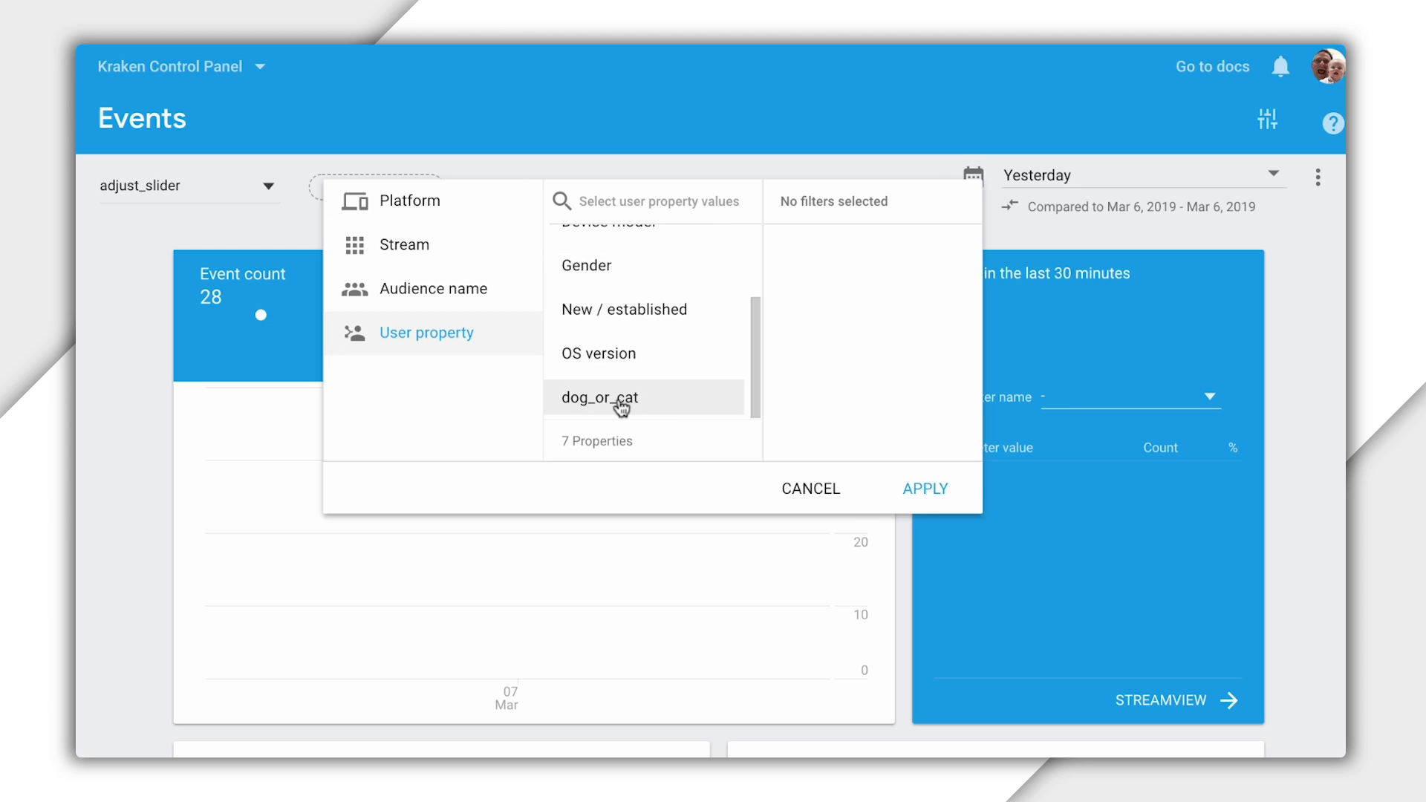
{"action": "left_click", "coordinate": [599, 397]}
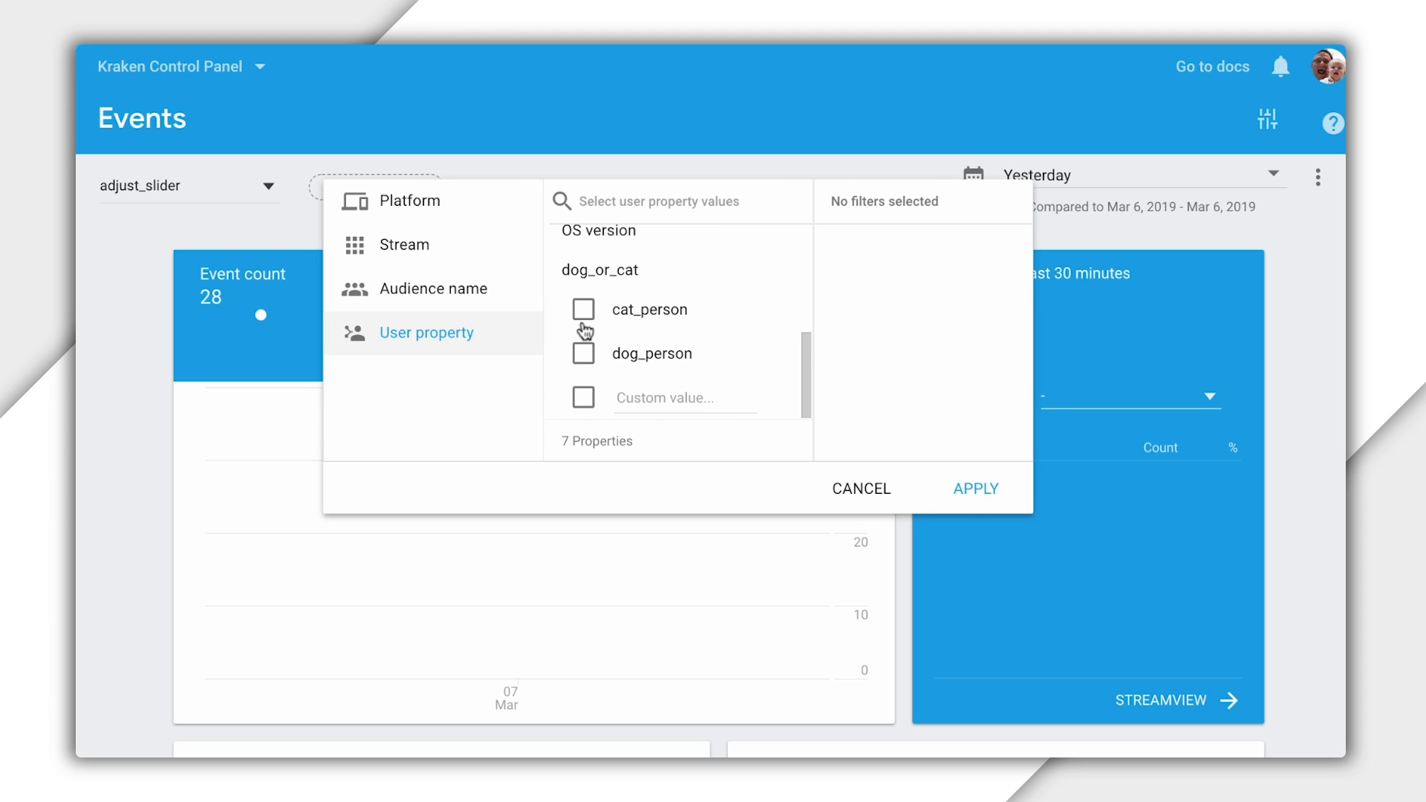
{"action": "left_click", "coordinate": [582, 309]}
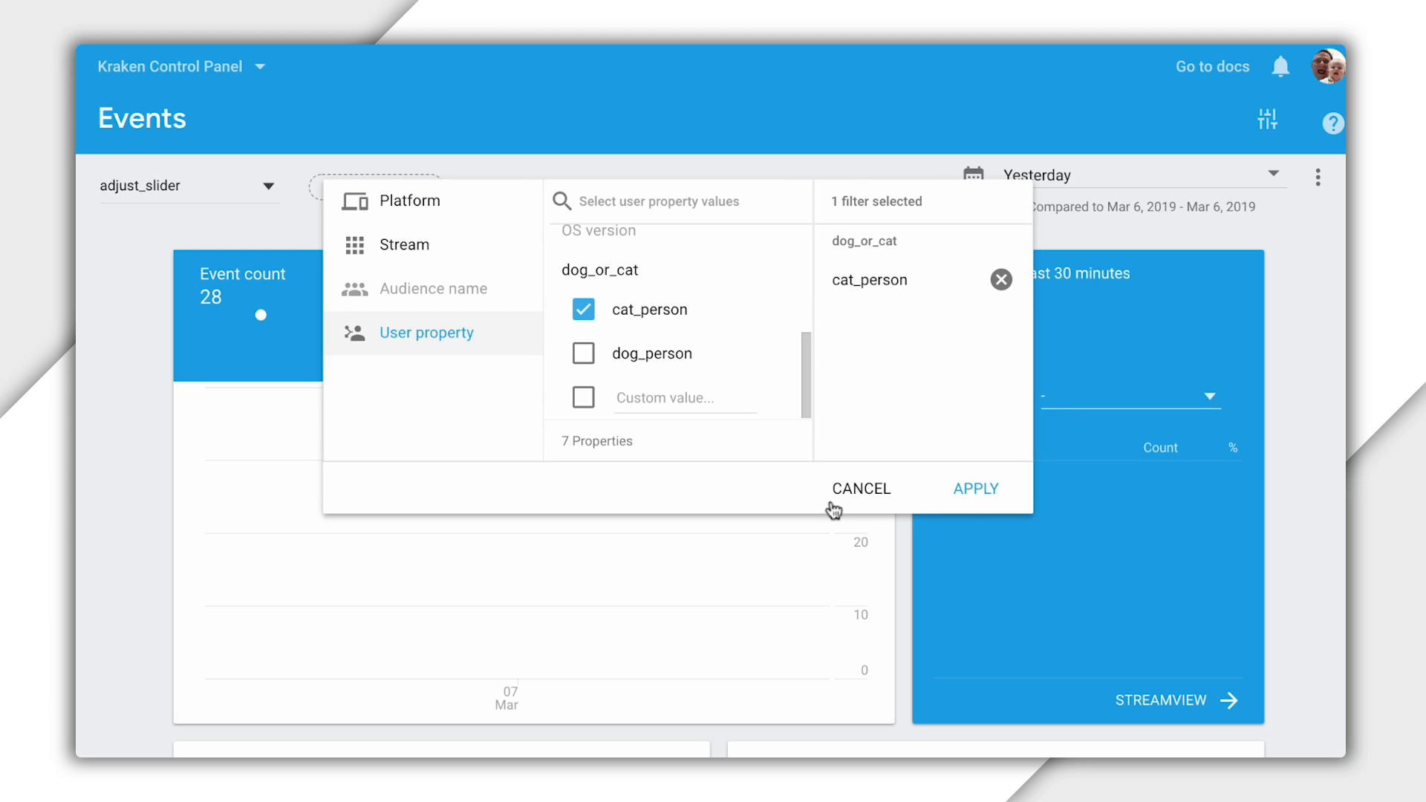
{"action": "left_click", "coordinate": [974, 489]}
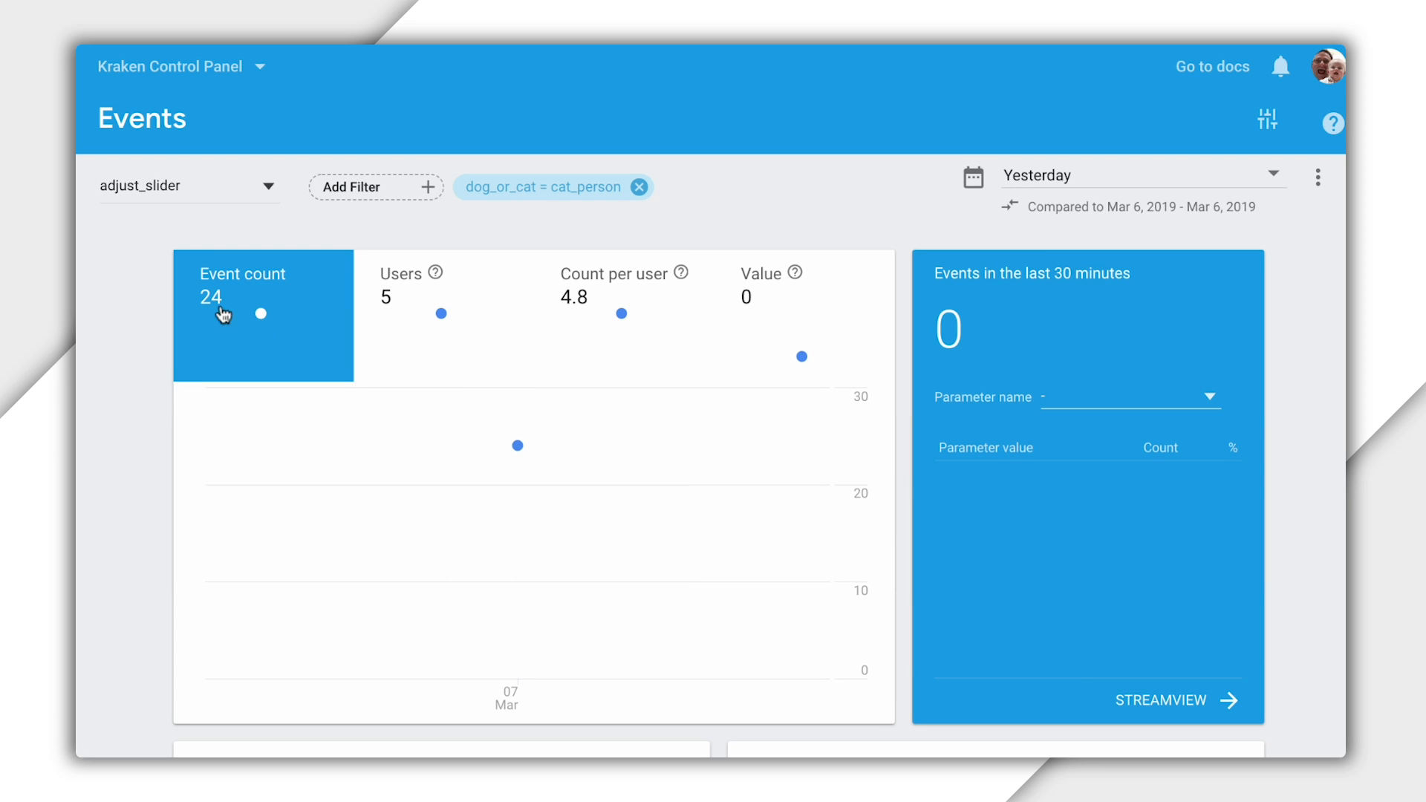
{"action": "mouse_move", "coordinate": [554, 177]}
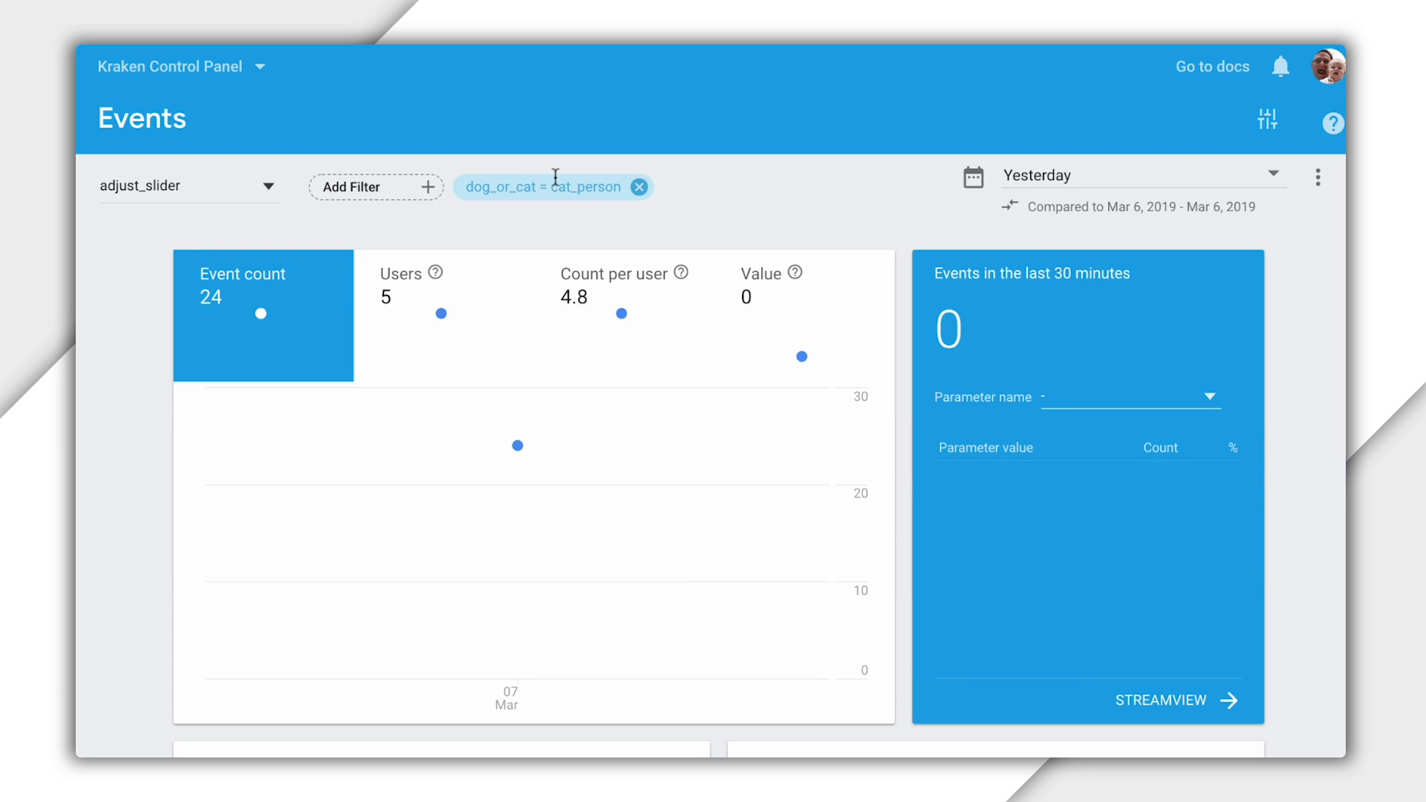
{"action": "left_click", "coordinate": [545, 187]}
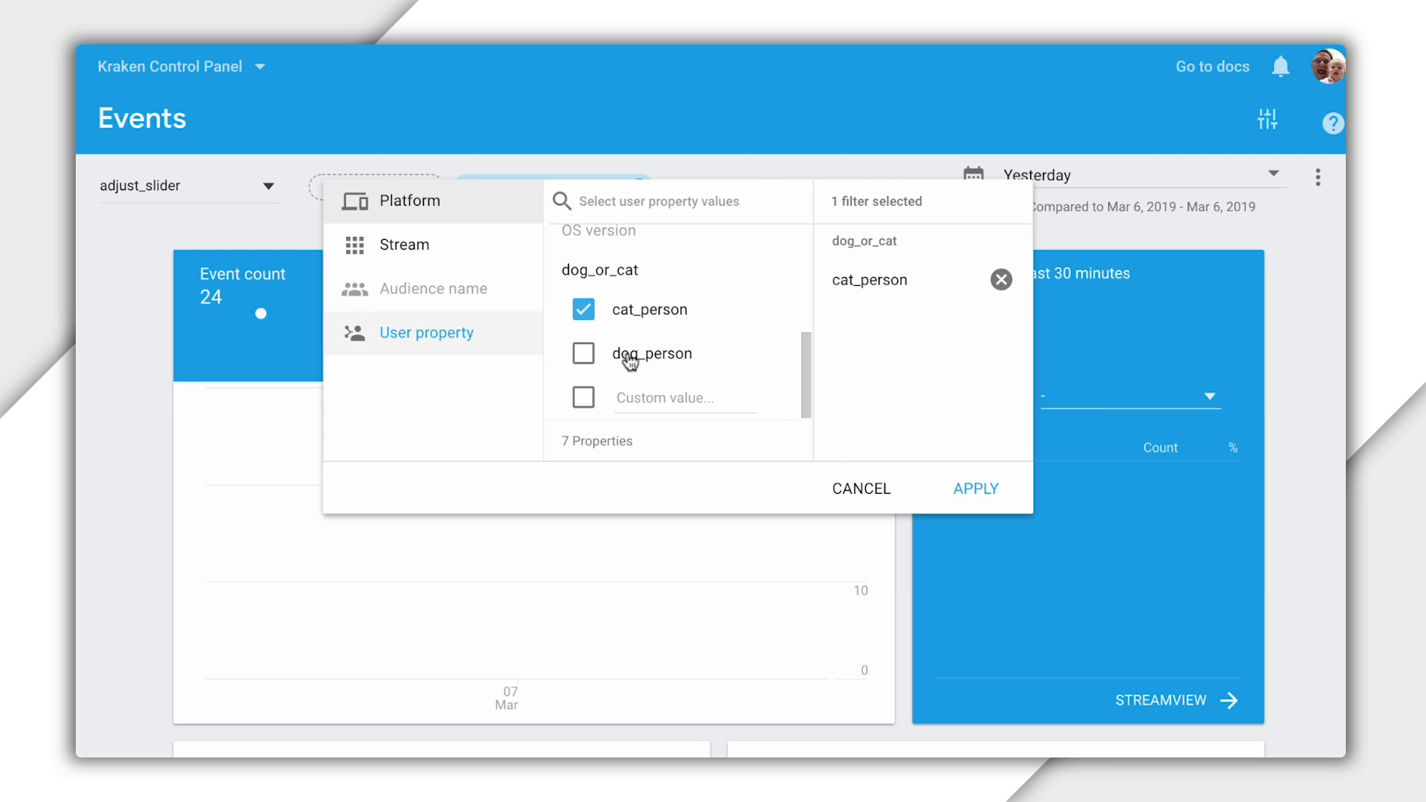
{"action": "left_click", "coordinate": [974, 489]}
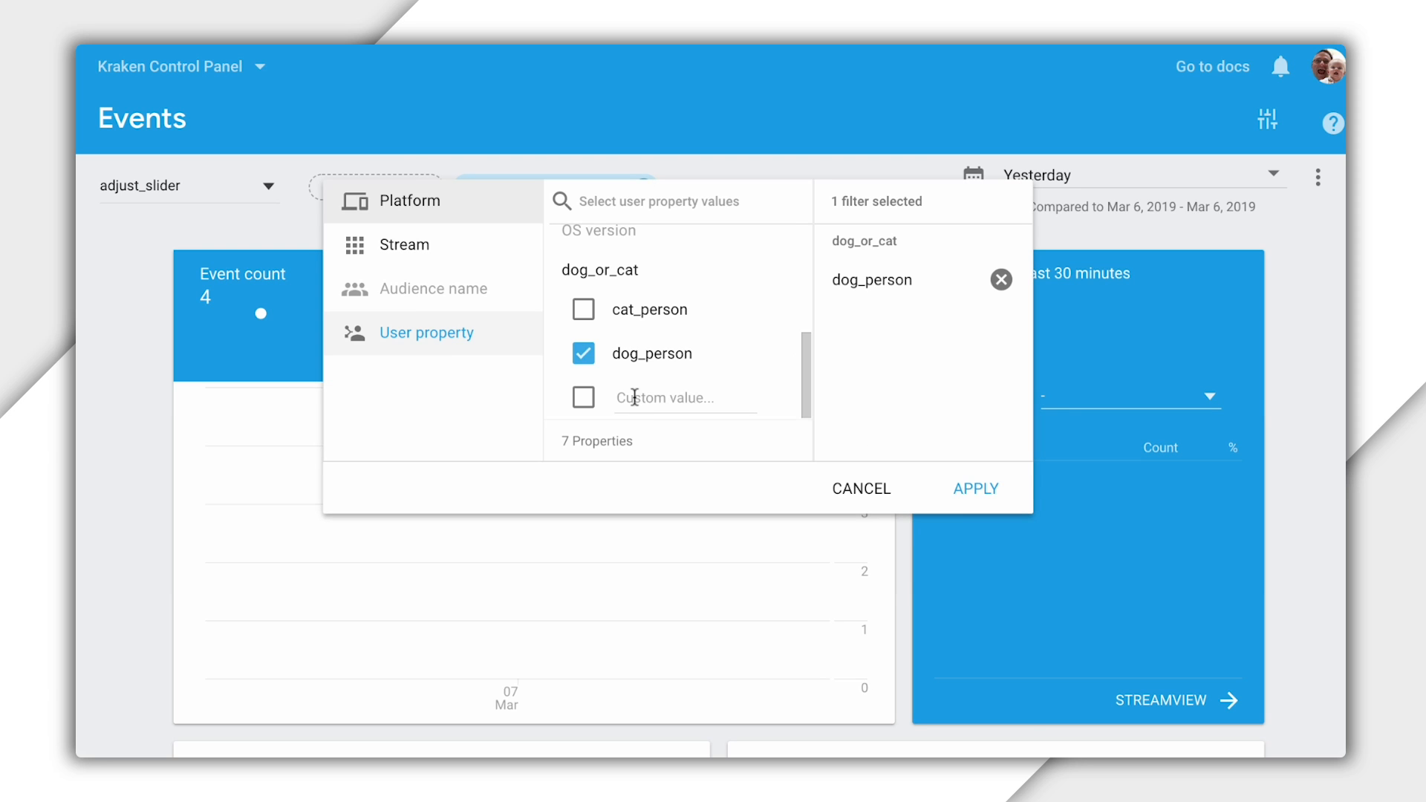
{"action": "left_click", "coordinate": [582, 309]}
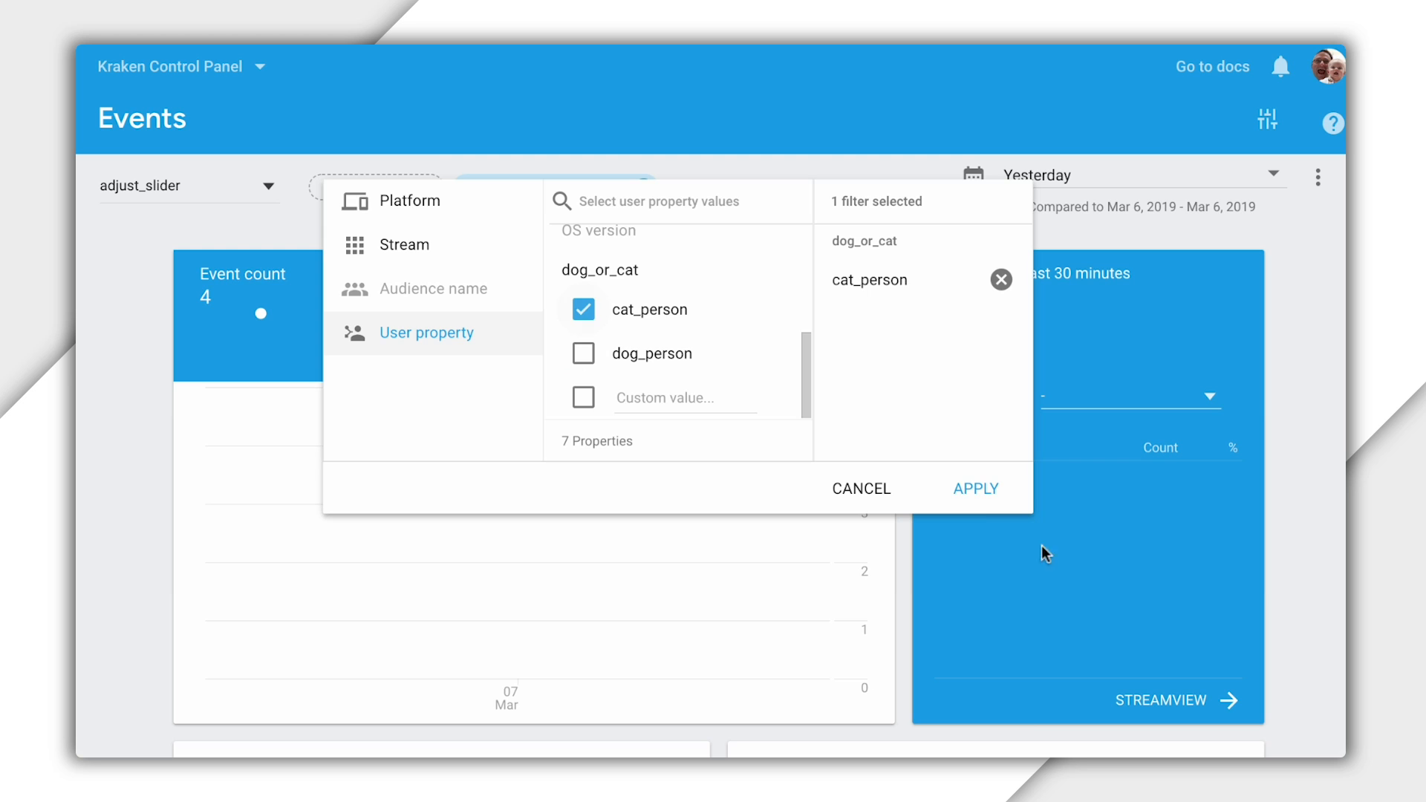
{"action": "left_click", "coordinate": [974, 489]}
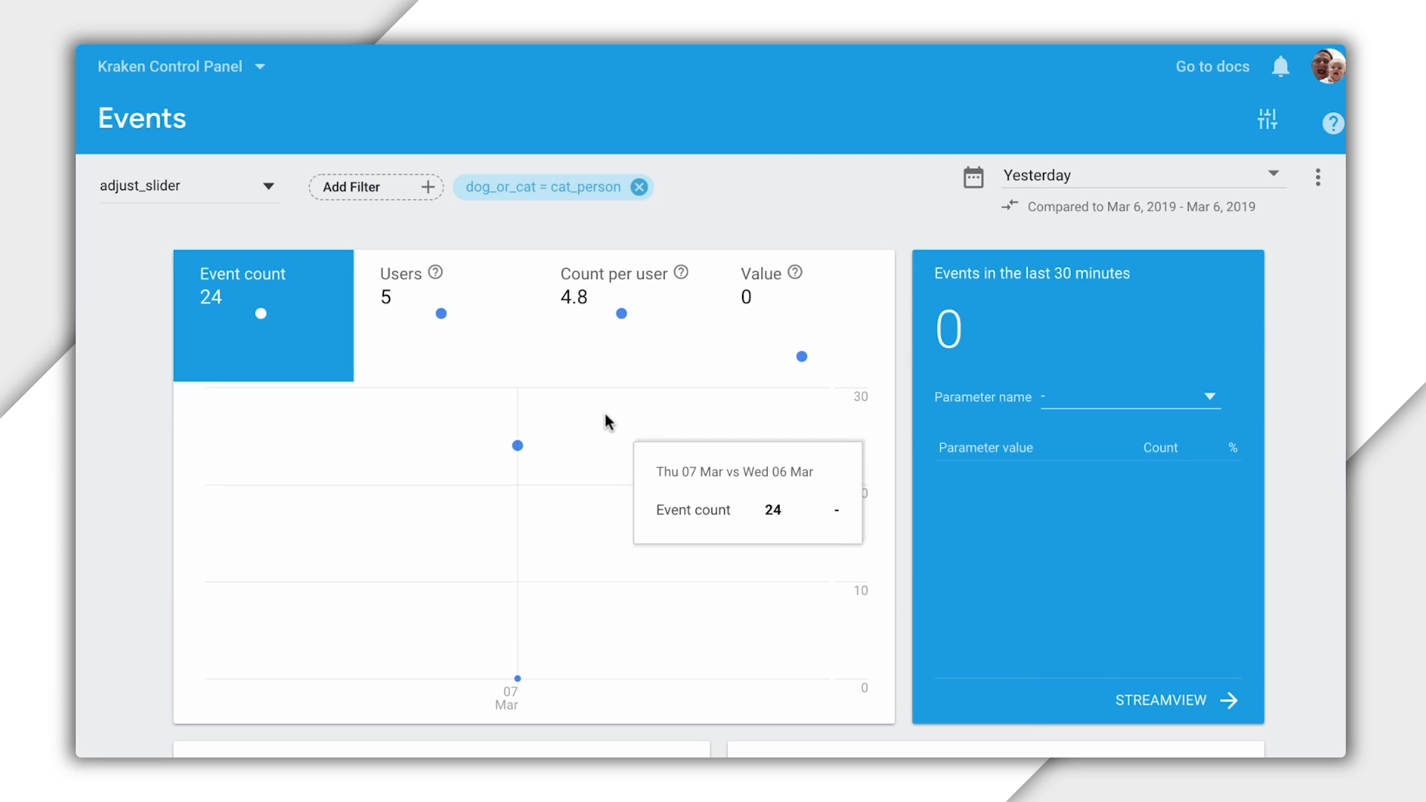
{"action": "mouse_move", "coordinate": [583, 349]}
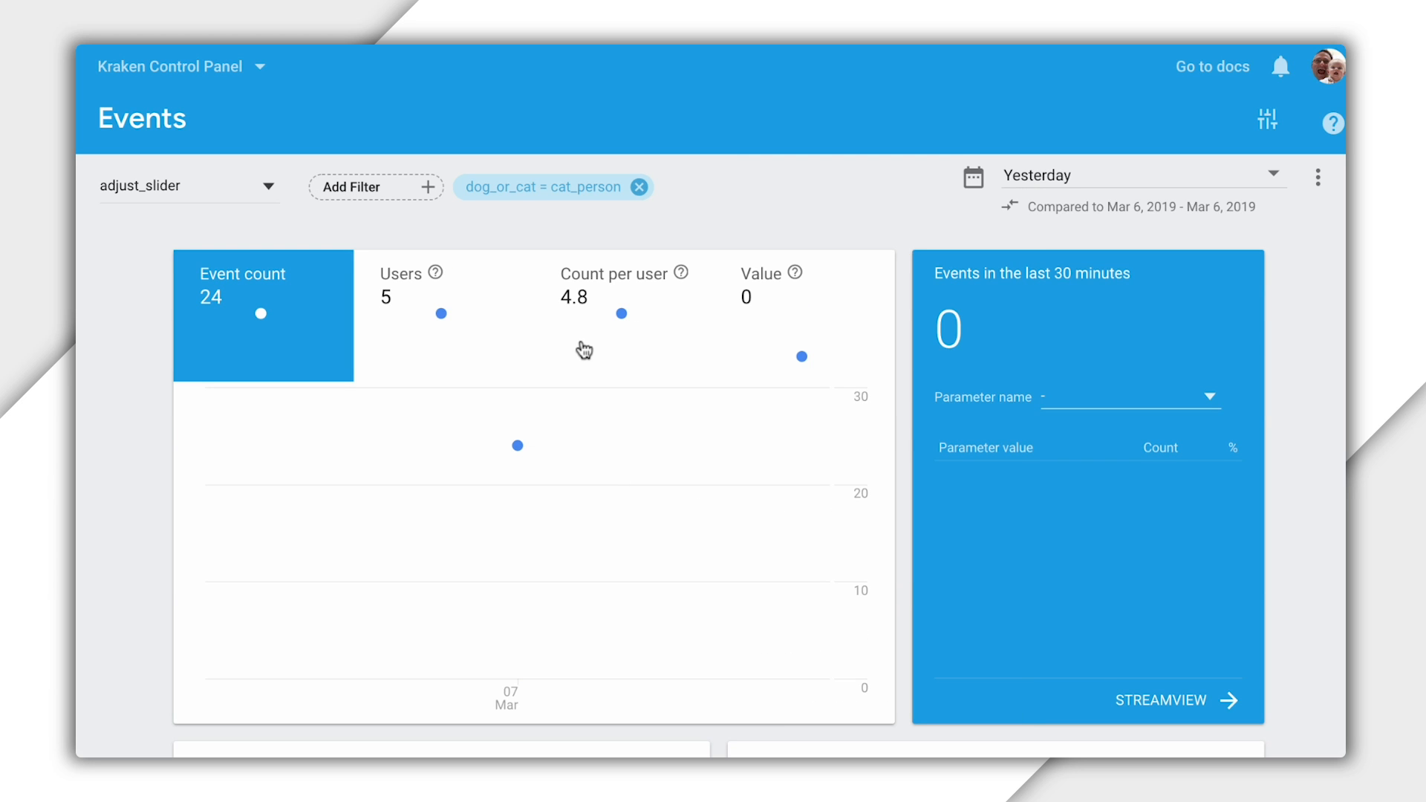
{"action": "mouse_move", "coordinate": [654, 333]}
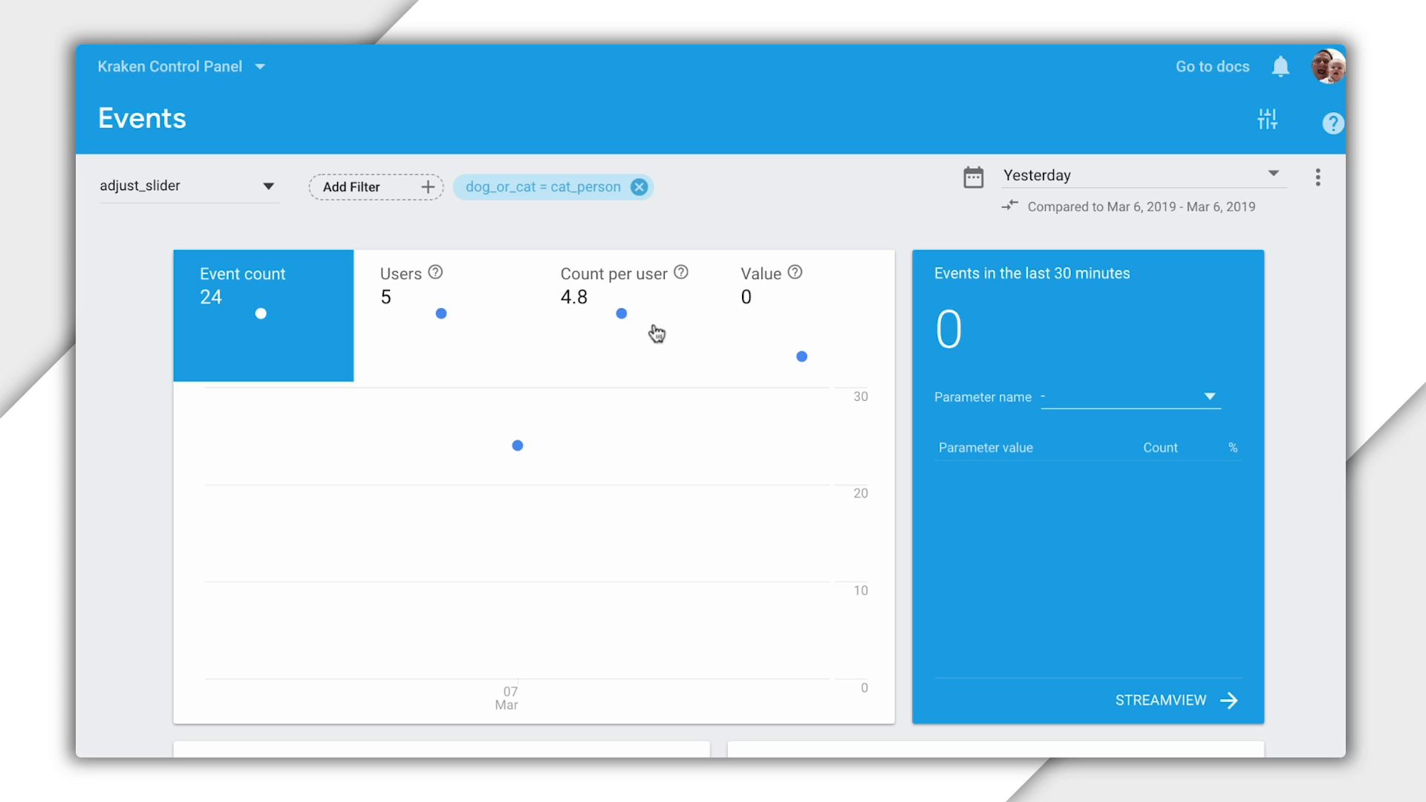